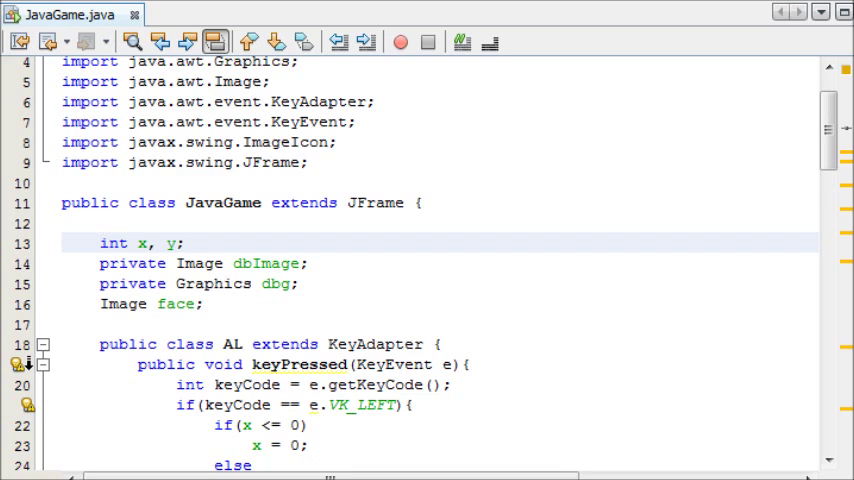
# - Remove the edge check and the x -= 5 step from the VK_LEFT handler
pyautogui.click(184, 242)
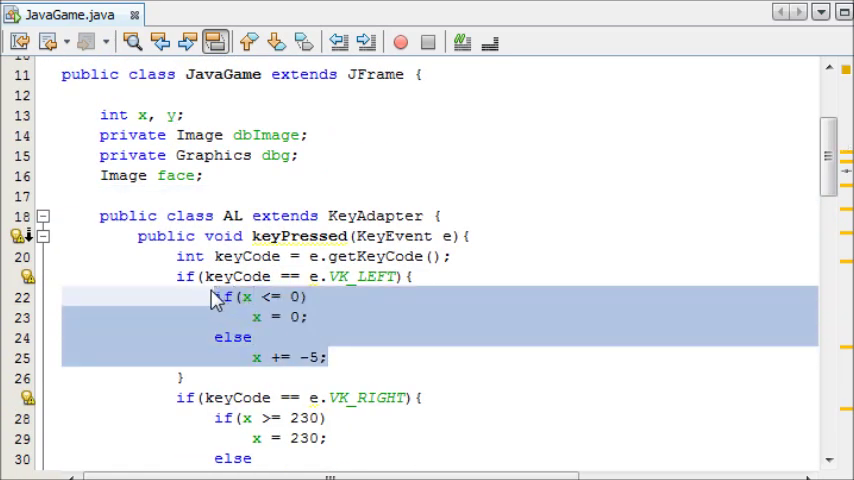
pyautogui.click(304, 316)
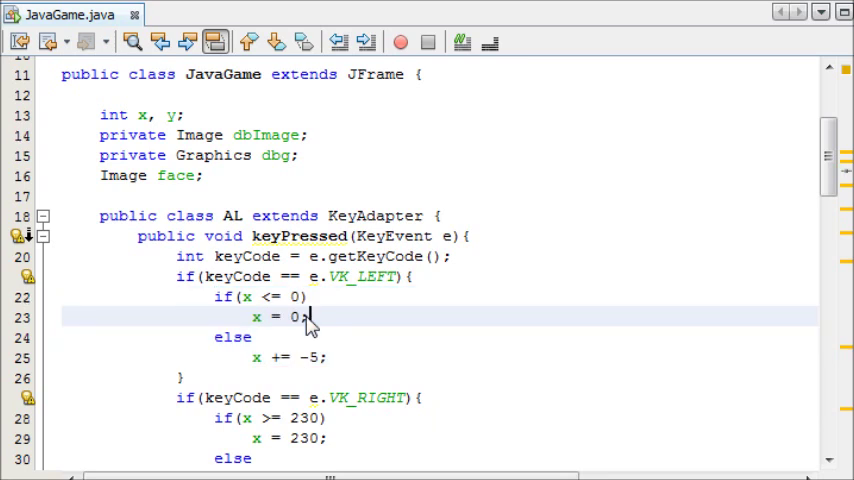
pyautogui.moveTo(332, 348)
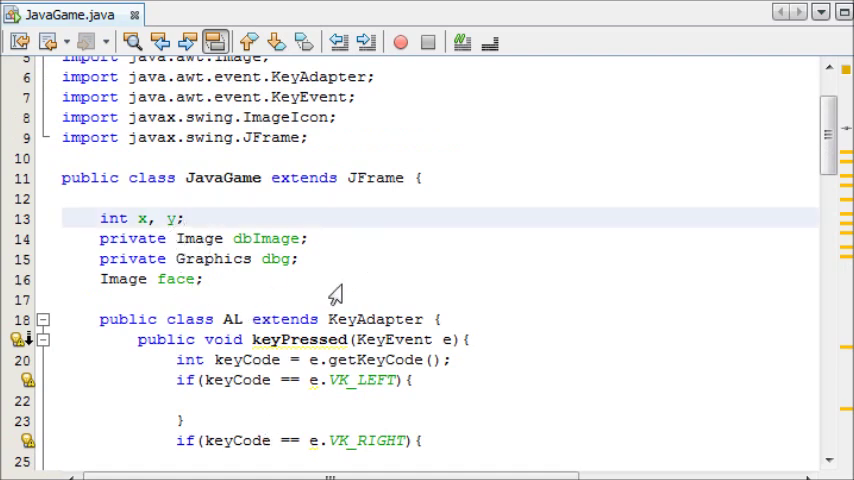
# - Add xDirection and yDirection to the int x, y field declaration
pyautogui.write(',')
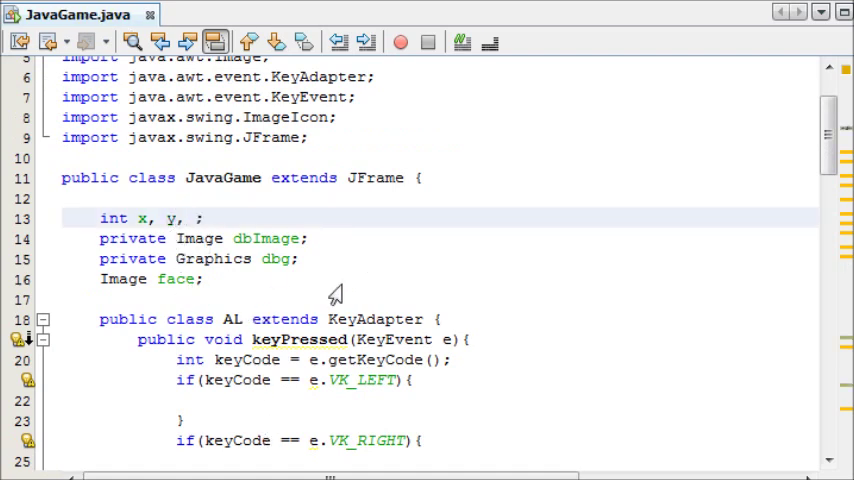
pyautogui.write('xDirection')
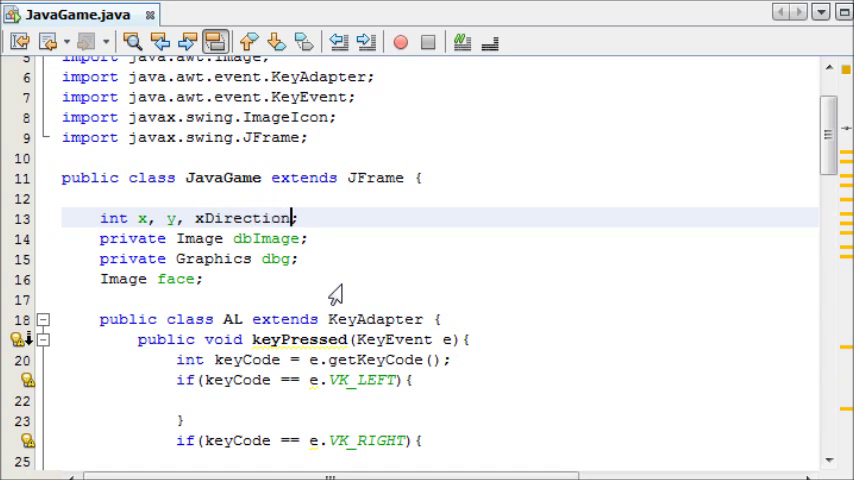
pyautogui.write(', yDirection')
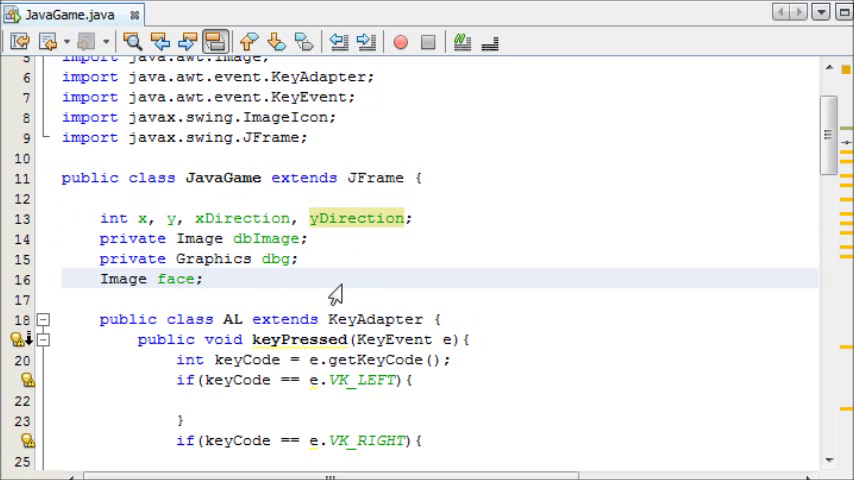
# - Write move() so it adds xDirection to x and yDirection to y
pyautogui.write('public vo')
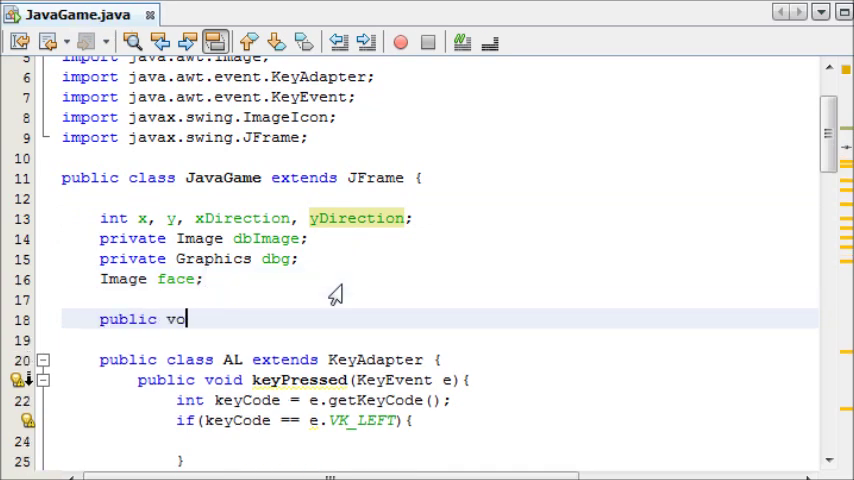
pyautogui.write('id move();')
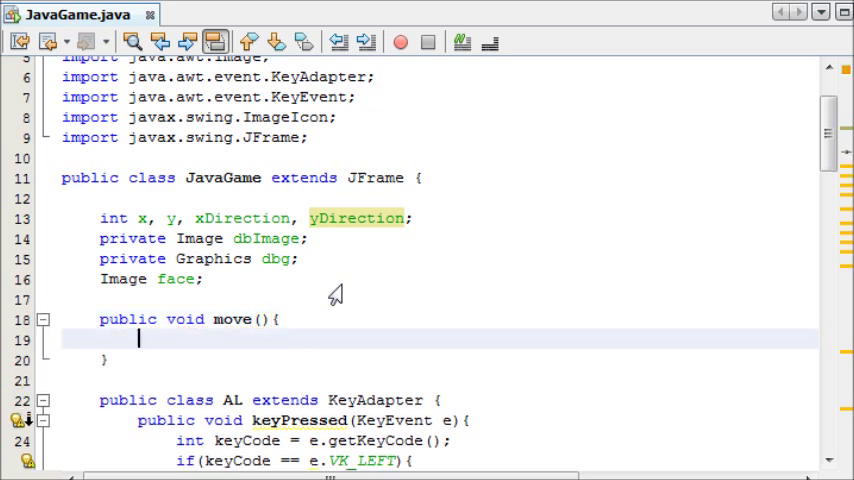
pyautogui.write('x += xDirection;')
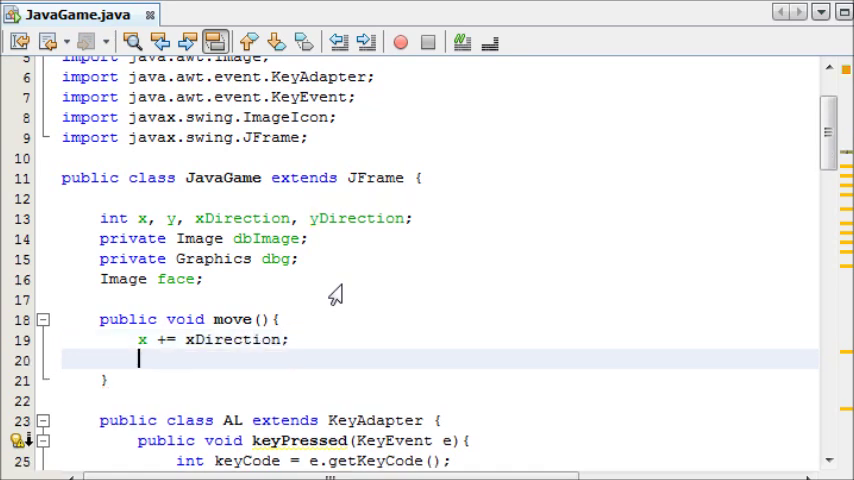
pyautogui.write('y +=')
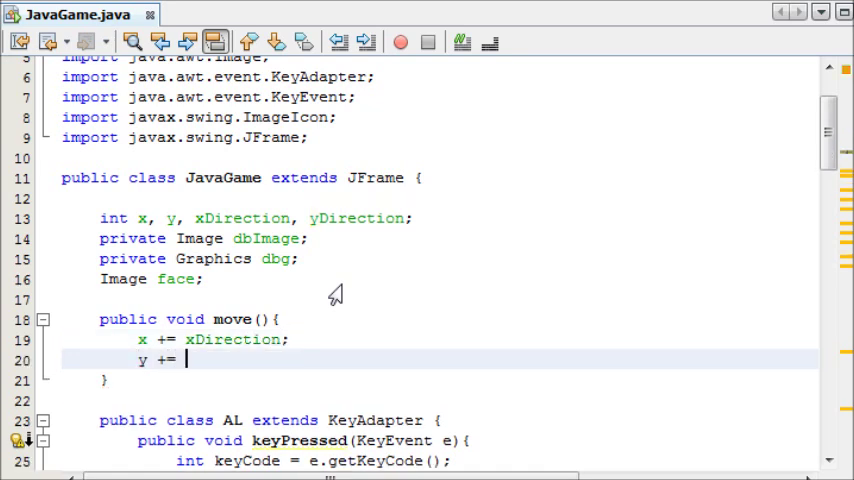
pyautogui.write('yDirection;')
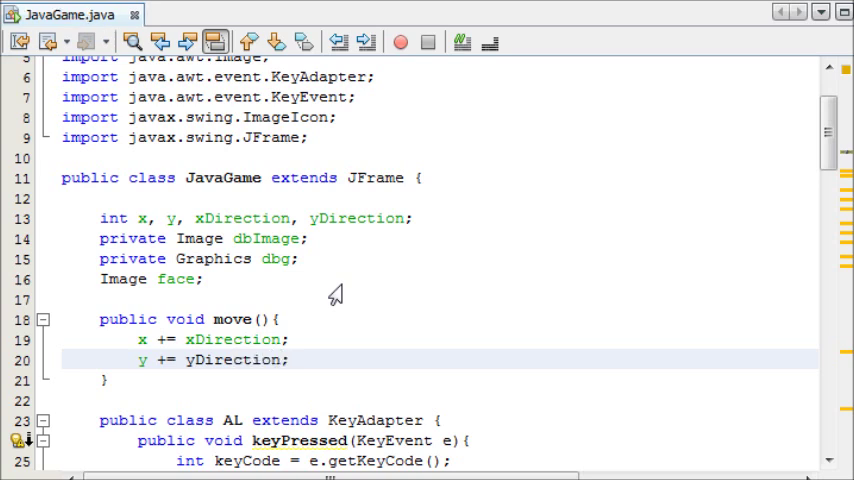
pyautogui.moveTo(200, 388)
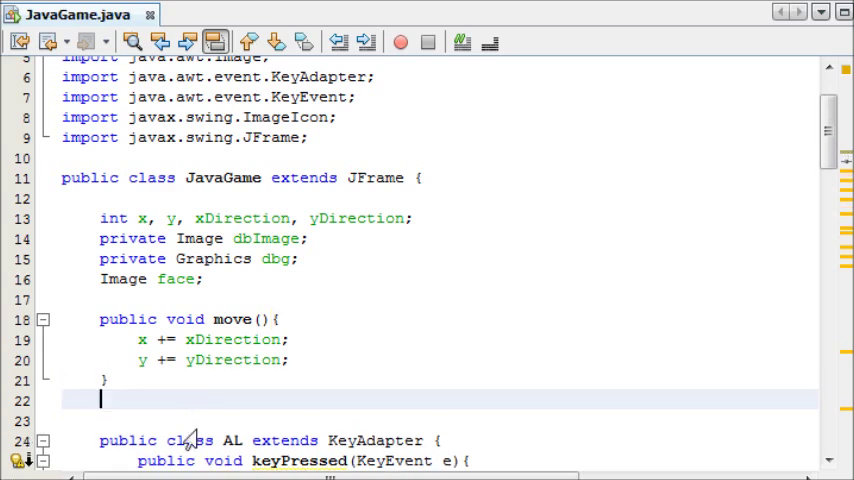
# - Write setXDirection(int xdir) that assigns xdir to xDirection
pyautogui.write('public void set')
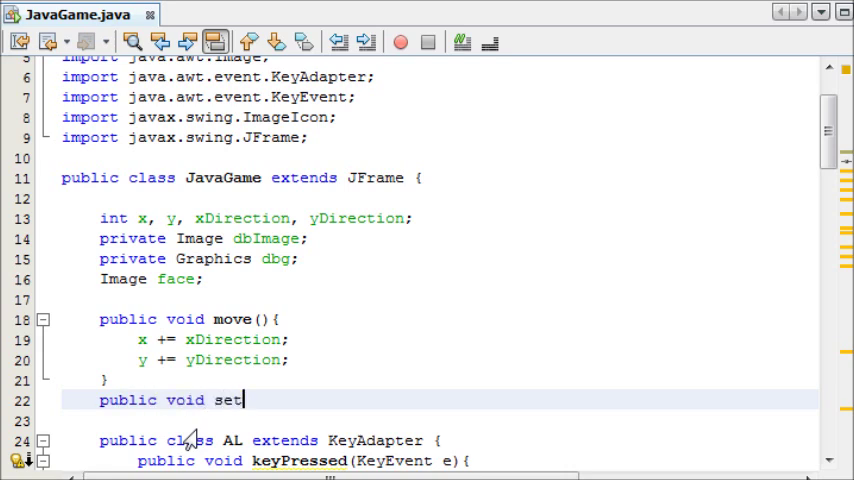
pyautogui.write('X')
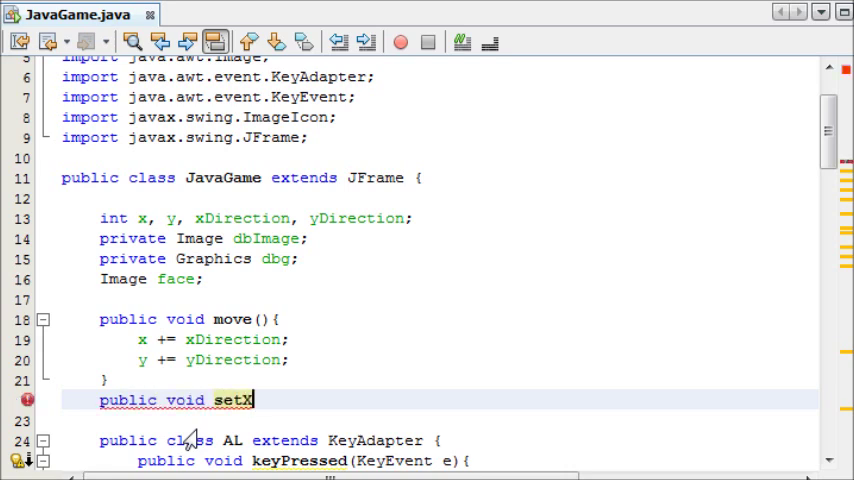
pyautogui.write('Dir(int')
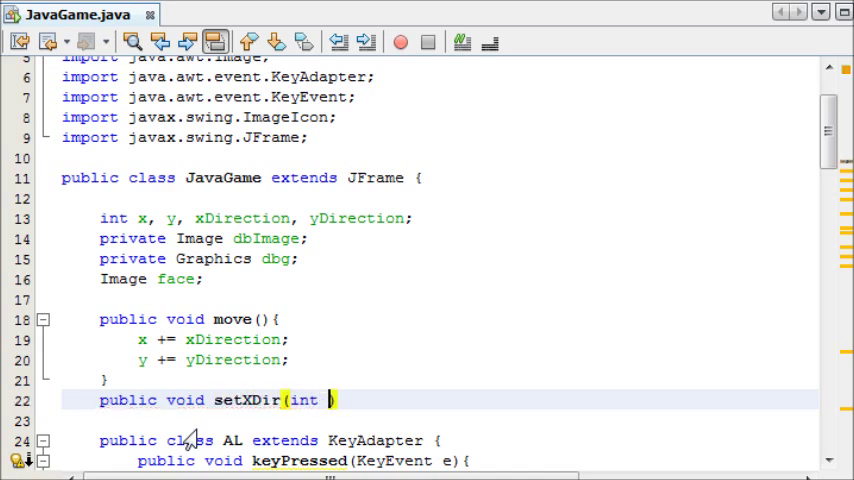
pyautogui.write('xdir')
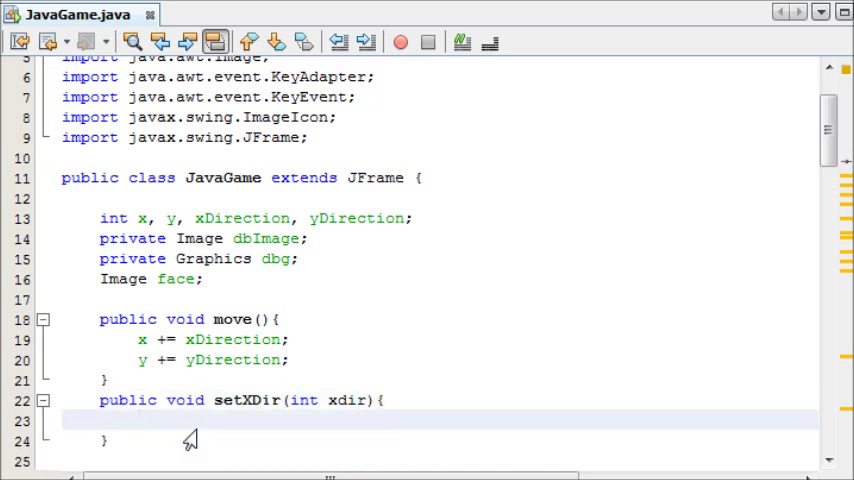
pyautogui.write('xDirection')
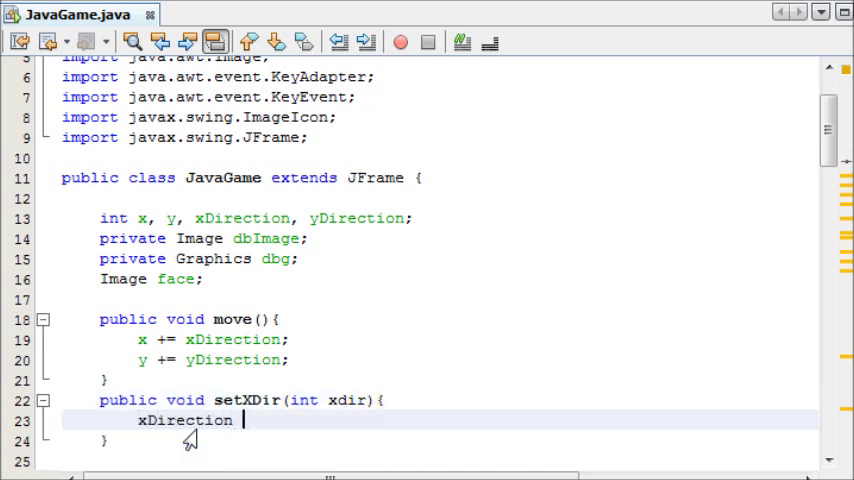
pyautogui.write('= xdir;')
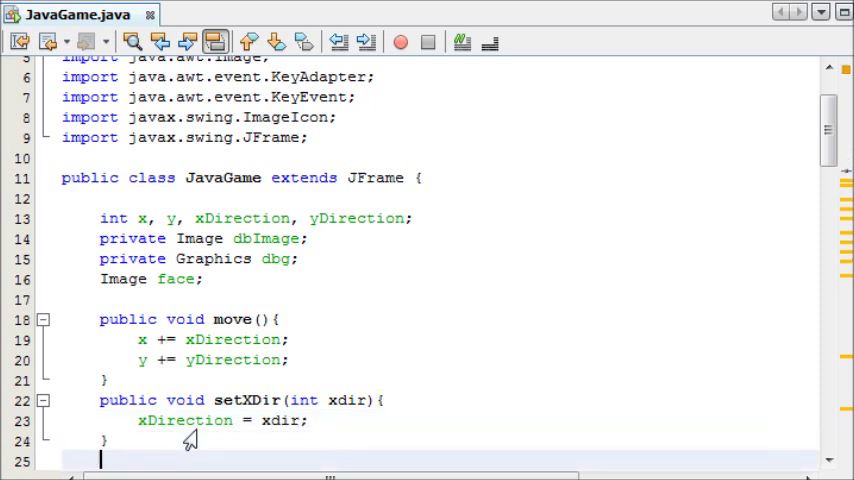
# - Write setYDirection(int ydir) that assigns ydir to yDirection
pyautogui.write('public void setY')
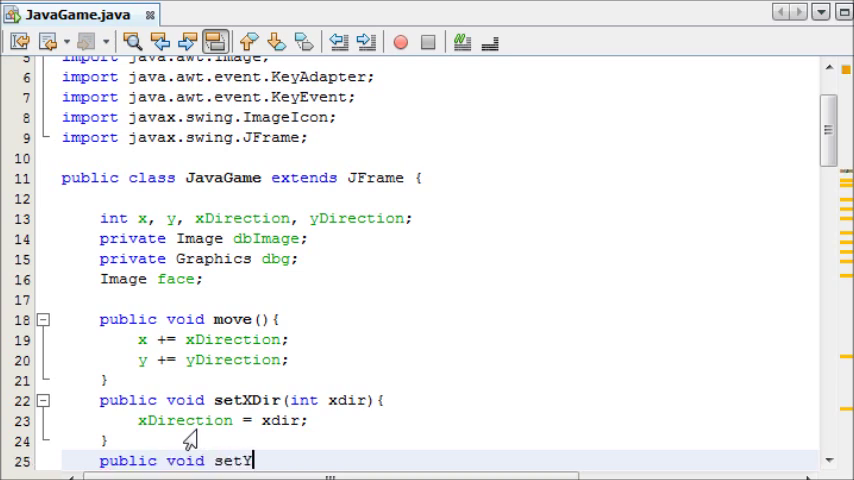
pyautogui.write('Direction(int ydir){')
pyautogui.write('yDire')
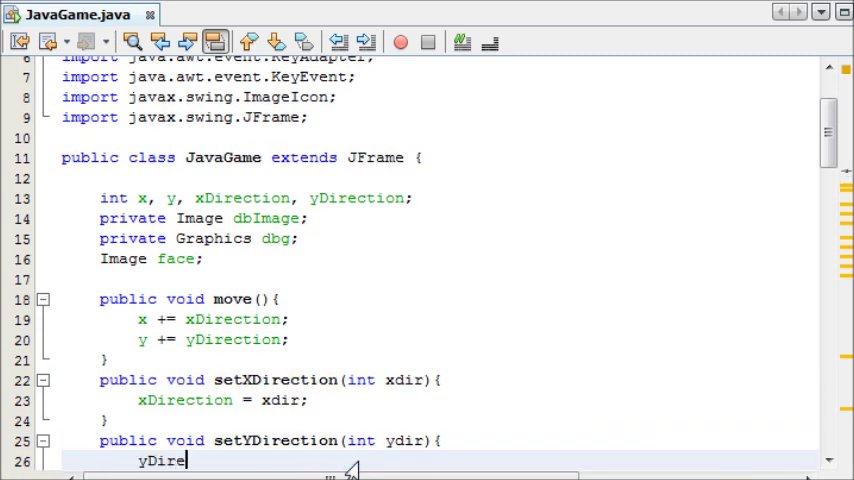
pyautogui.write('ction =')
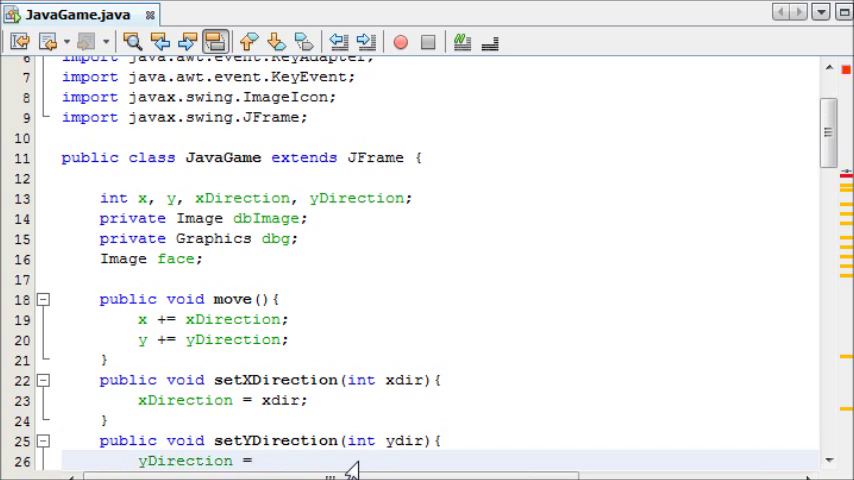
pyautogui.write('ydir;')
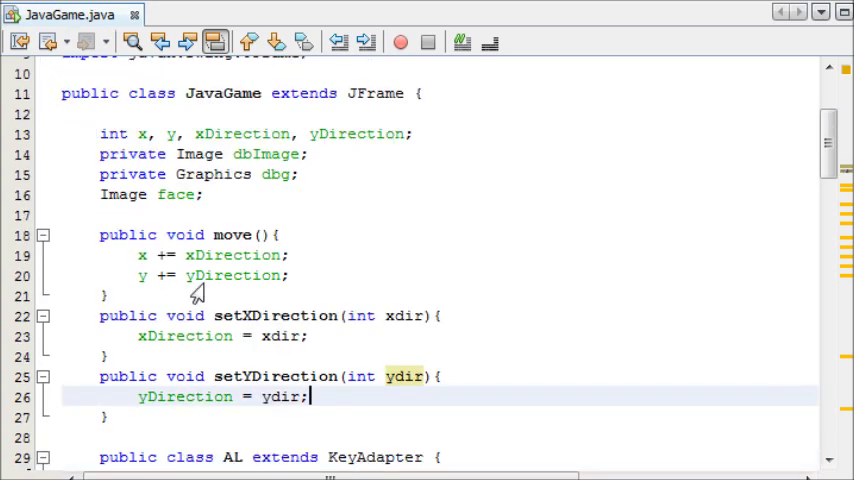
# - In keyPressed, call setXDirection(-1) for VK_LEFT and setXDirection(+1) for VK_RIGHT
pyautogui.scroll(-3)
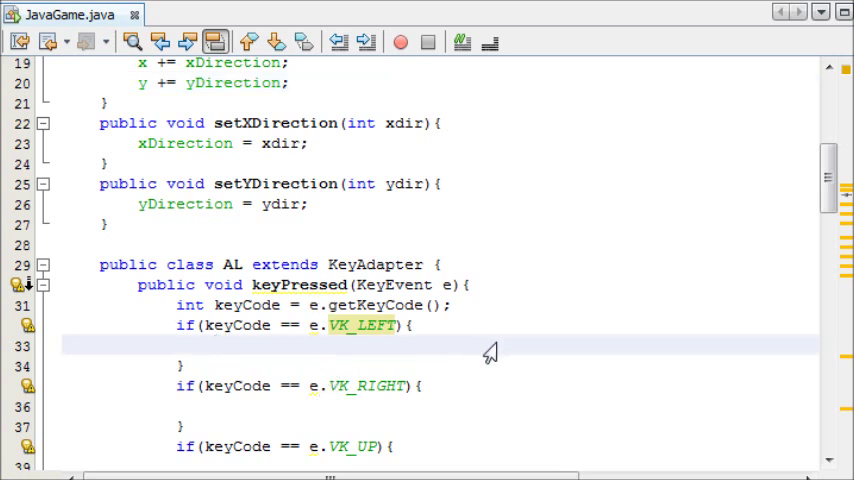
pyautogui.write('setX')
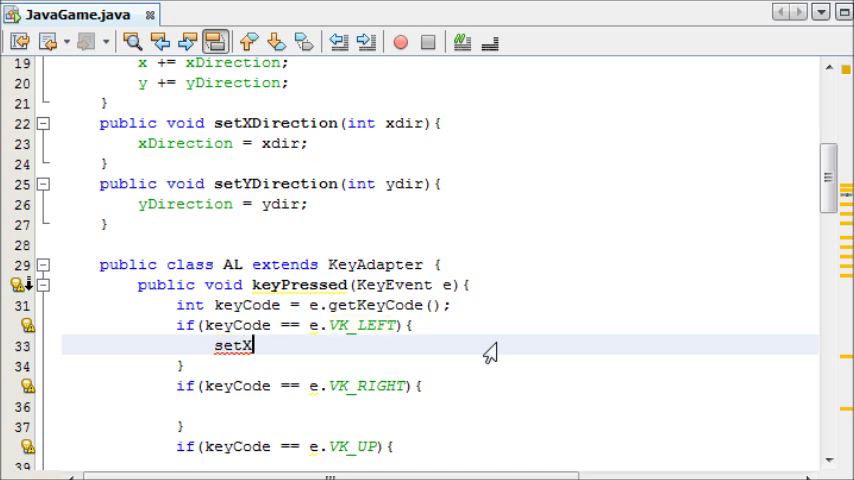
pyautogui.write('Direction()')
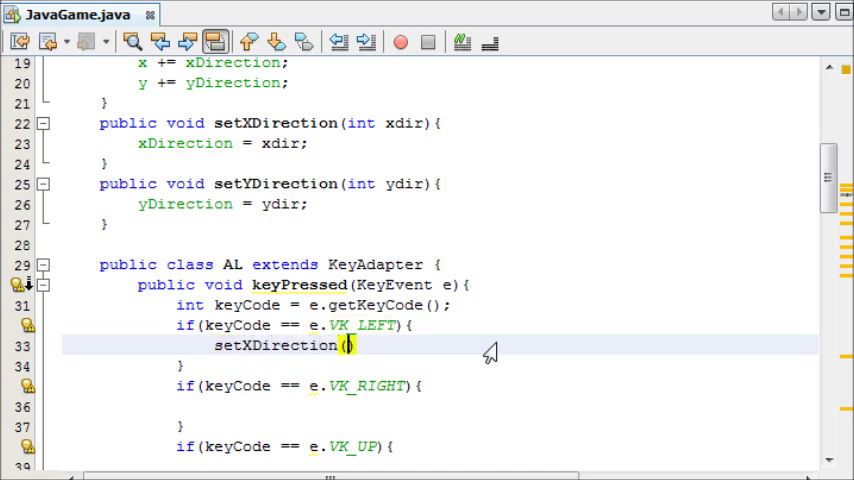
pyautogui.write('-1);')
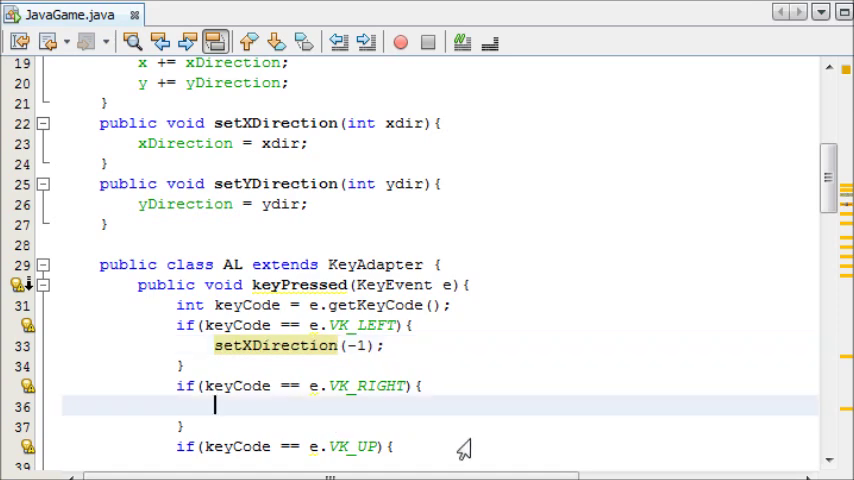
pyautogui.write('s')
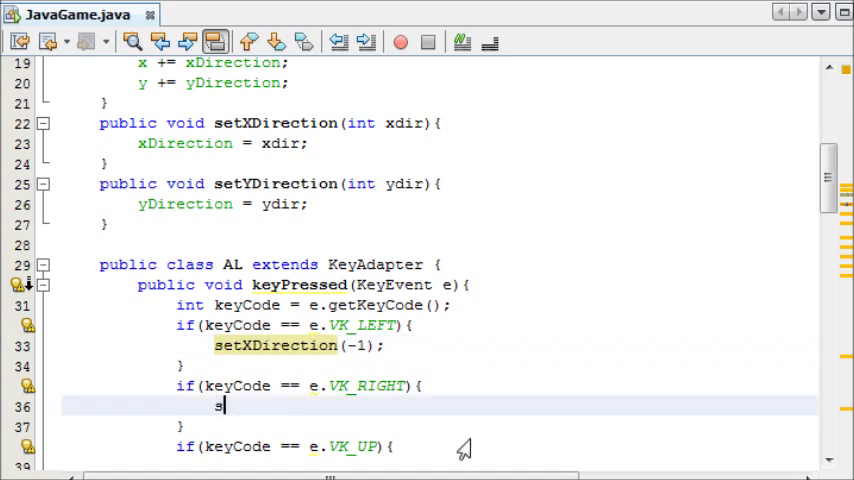
pyautogui.write('etC')
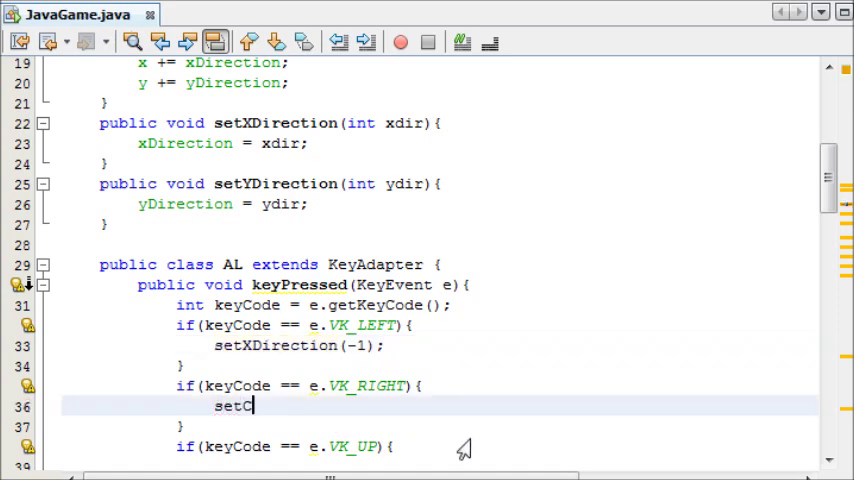
pyautogui.write('XDirecti')
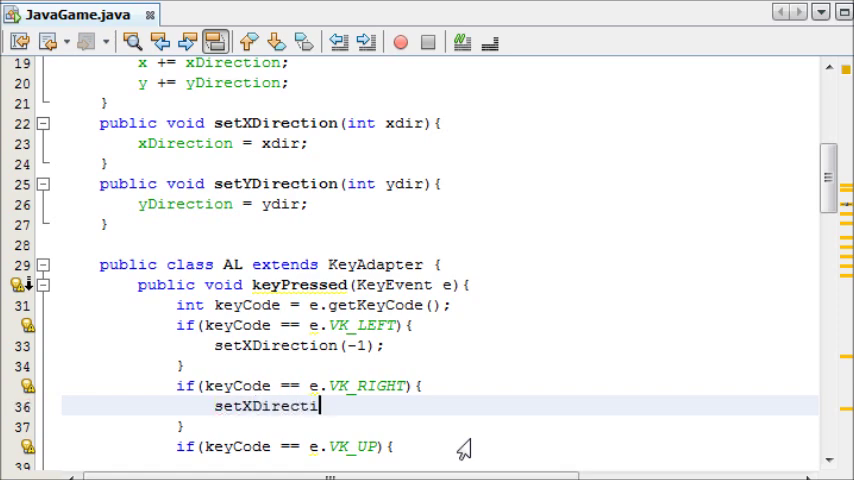
pyautogui.write('on()')
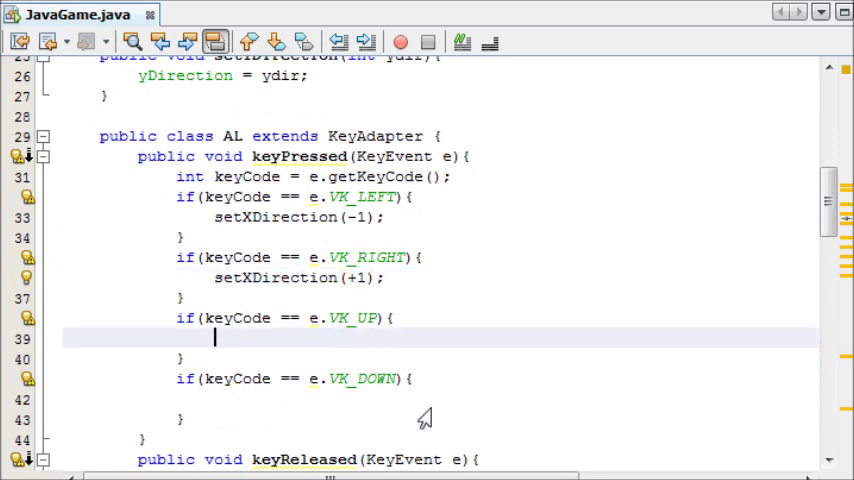
# - Call setYDirection(-1) for VK_UP and setYDirection(+1) for VK_DOWN
pyautogui.write('setYD')
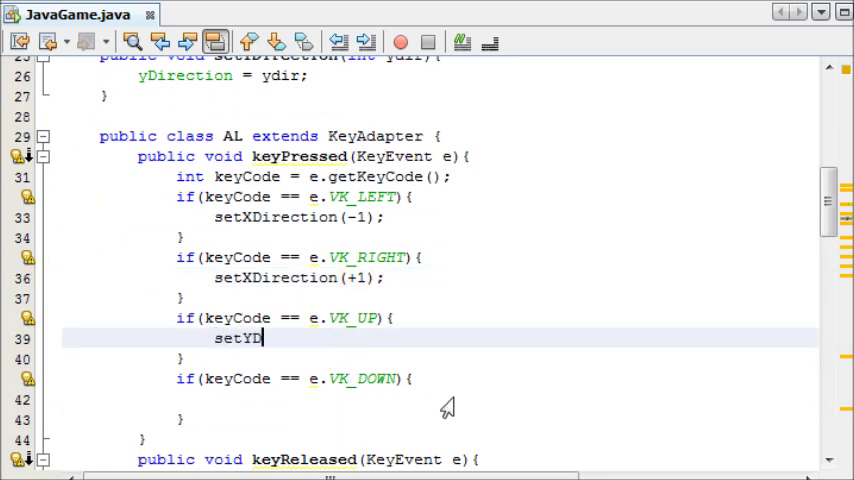
pyautogui.write('irection')
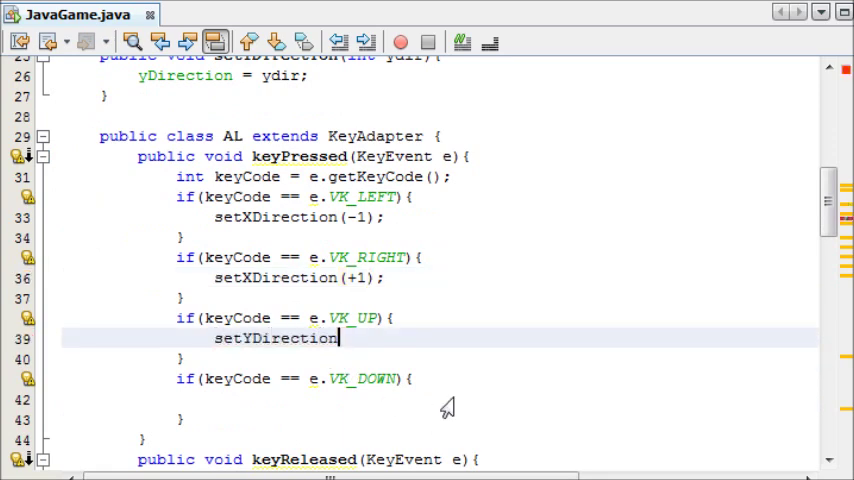
pyautogui.write('(-1);')
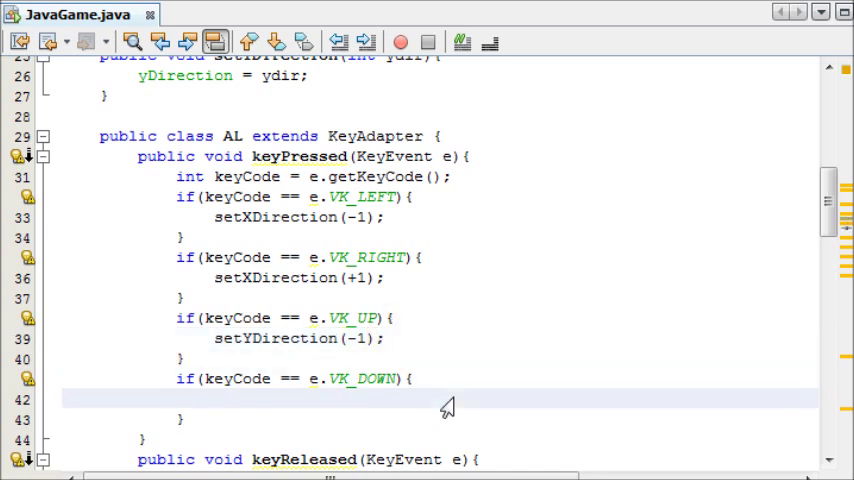
pyautogui.write('setYD')
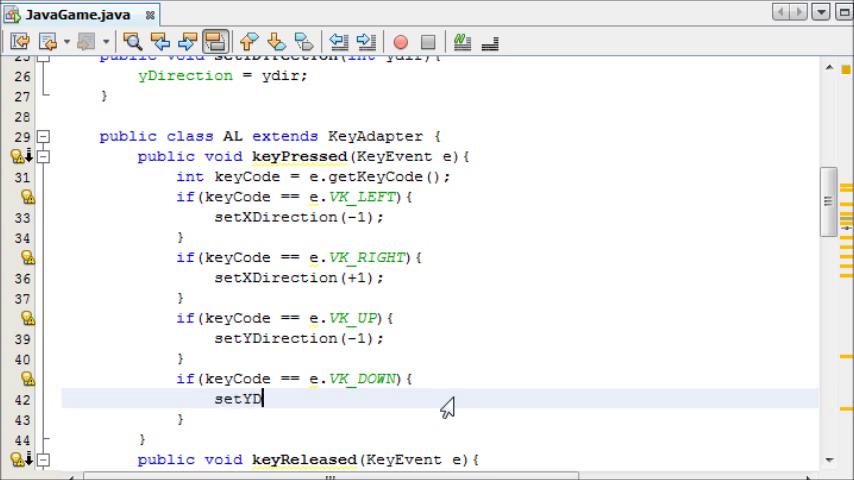
pyautogui.write('Direction(+1);')
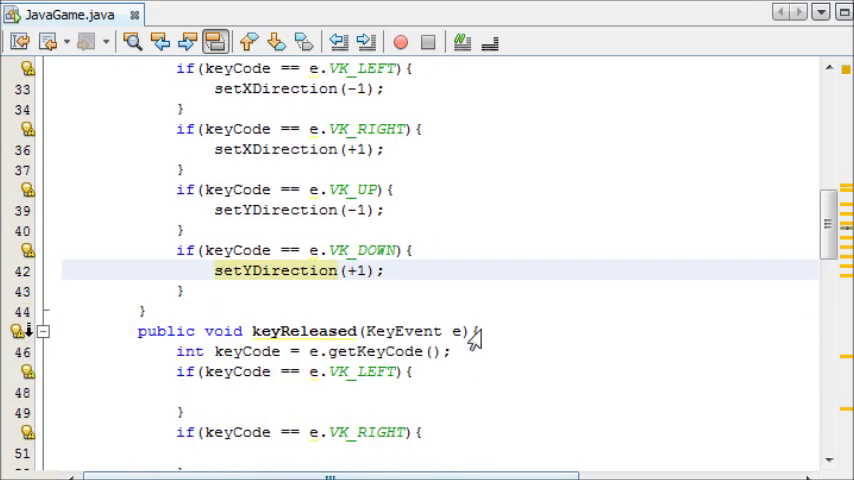
# - In keyReleased, call setXDirection(0) for left/right and setYDirection(0) for up/down
pyautogui.write('s')
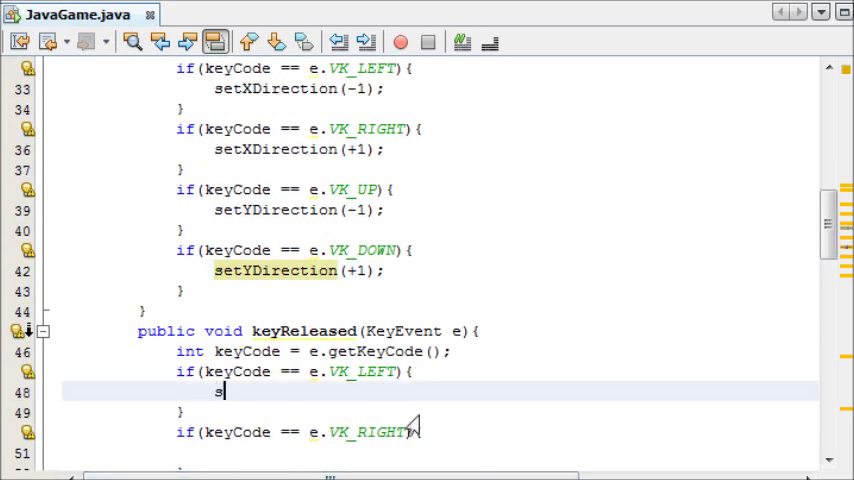
pyautogui.write('etXDirec')
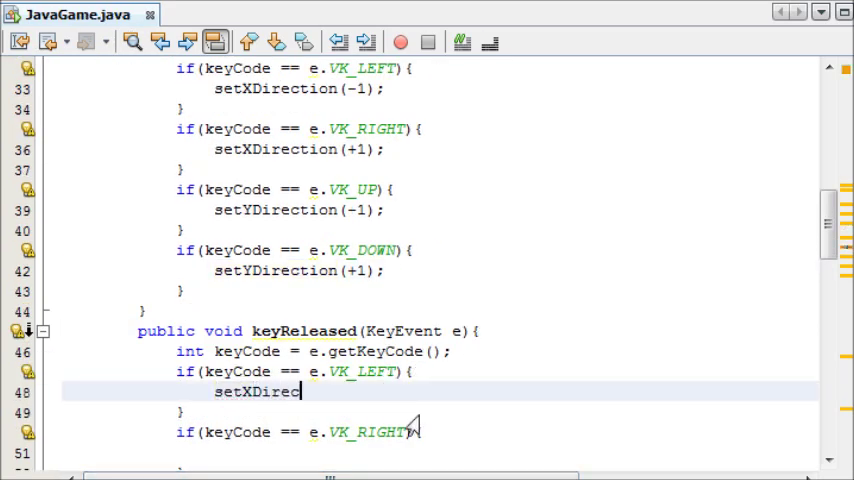
pyautogui.write('tion(0);')
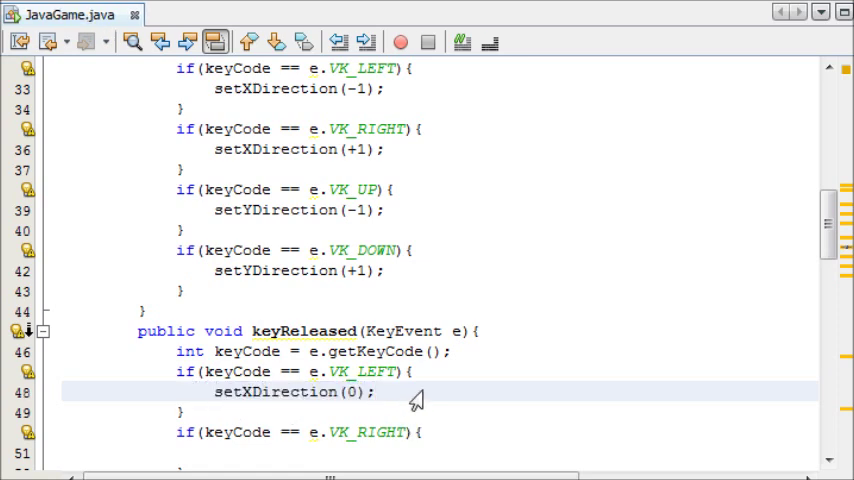
pyautogui.scroll(3)
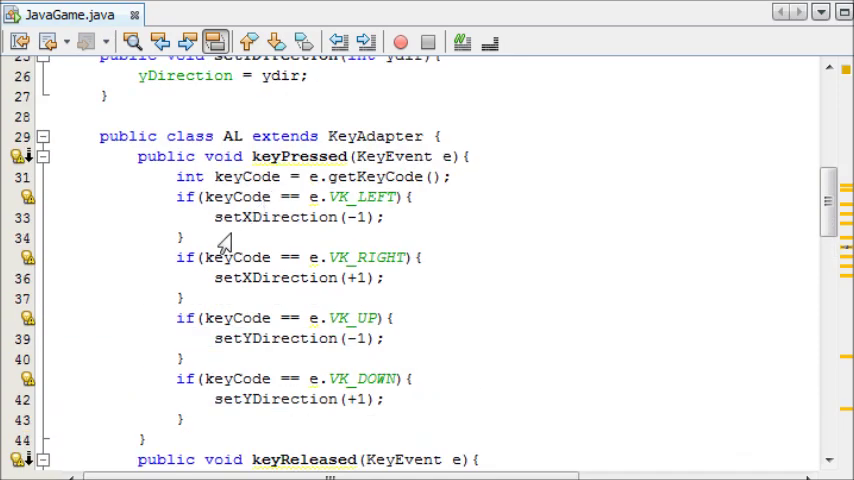
pyautogui.scroll(-3)
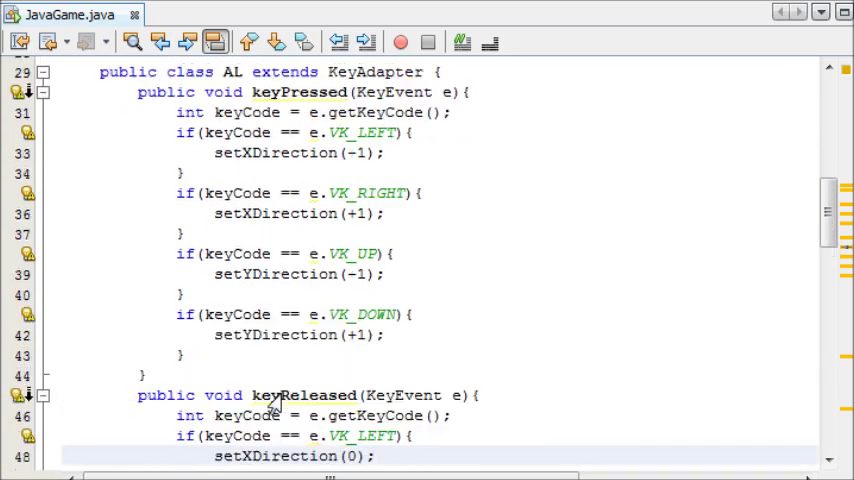
pyautogui.scroll(3)
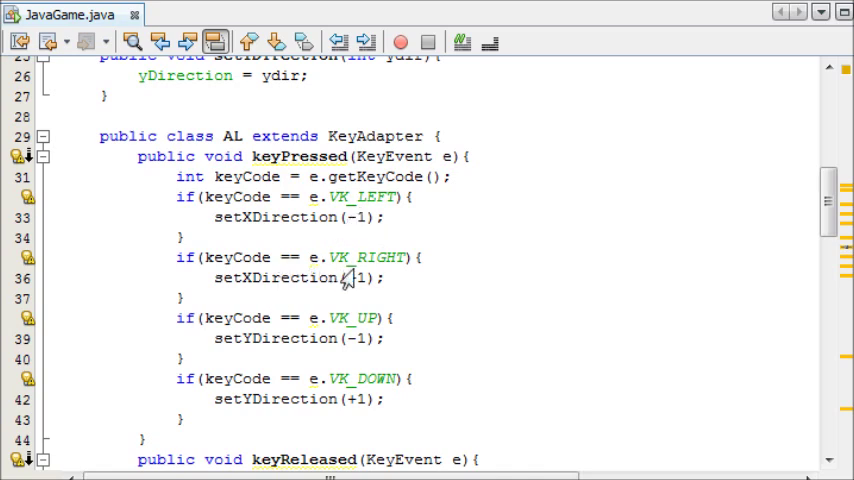
pyautogui.scroll(-3)
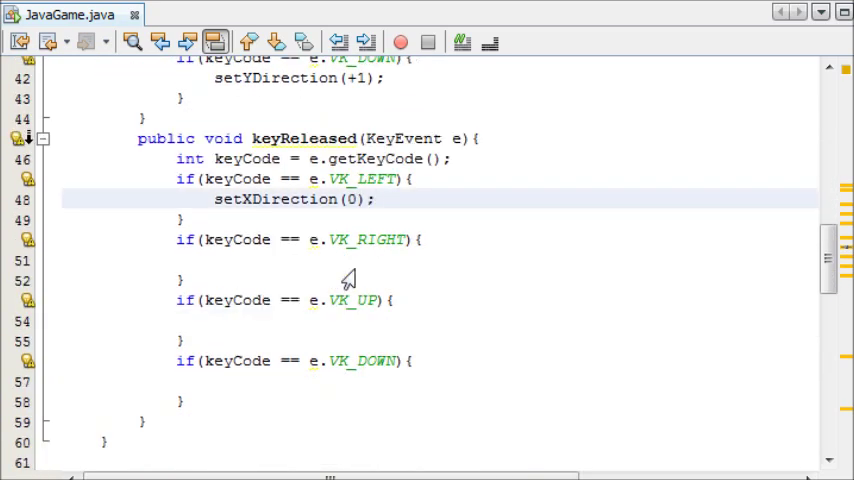
pyautogui.write('setXDirection(0);')
pyautogui.click(440, 382)
pyautogui.write('setYDirection(0);')
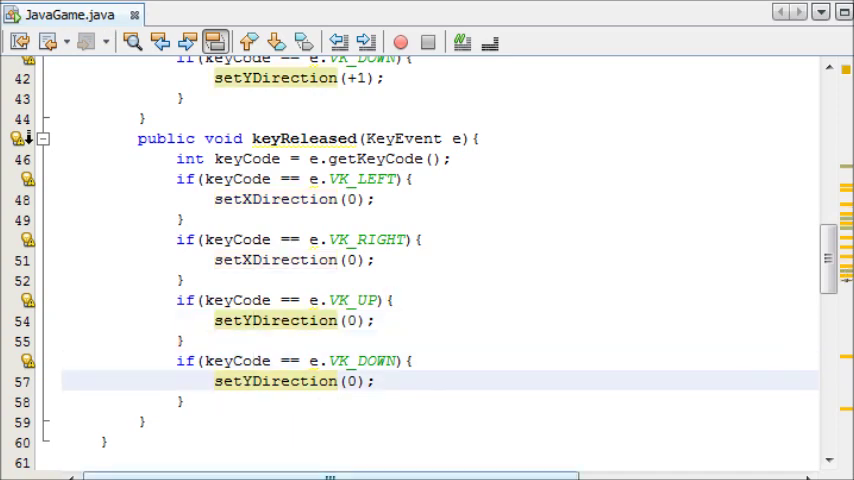
pyautogui.scroll(3)
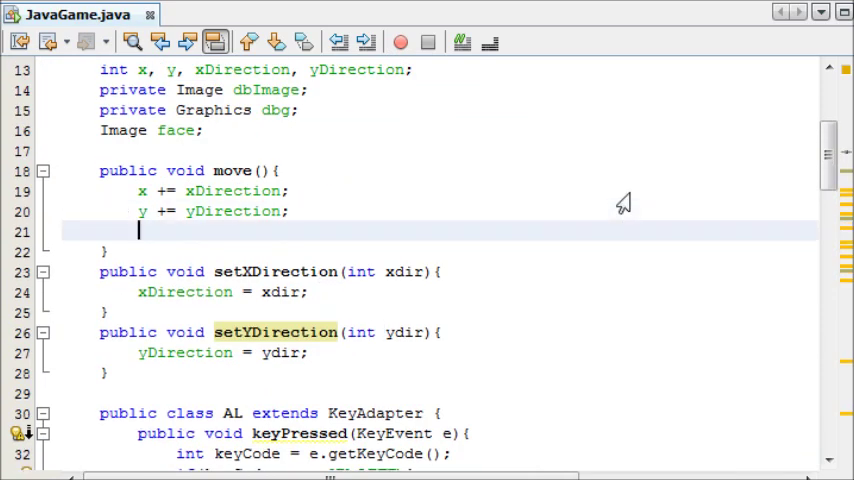
# - In move(), clamp x to 0 when x <= 0 and to 200 when x >= 200
pyautogui.write('if(')
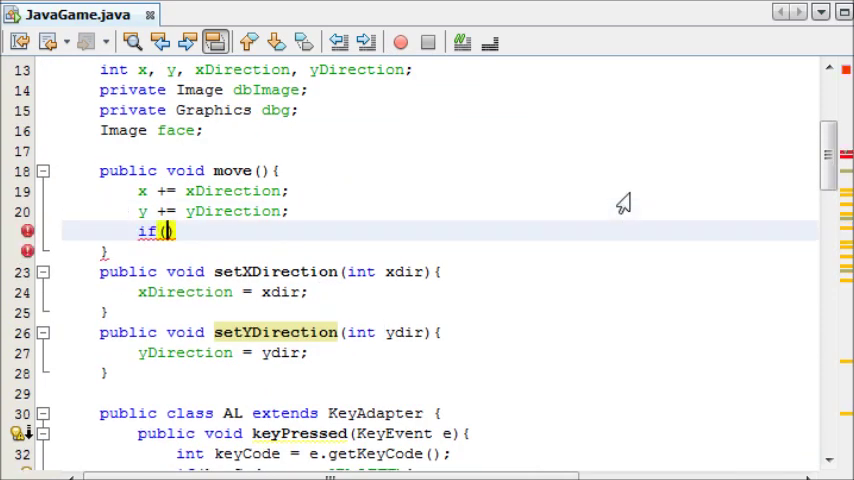
pyautogui.write('x <=')
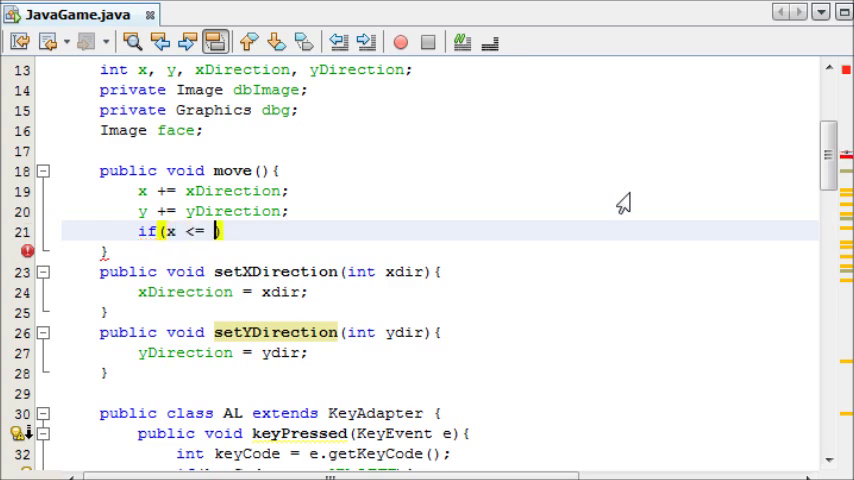
pyautogui.write('0)')
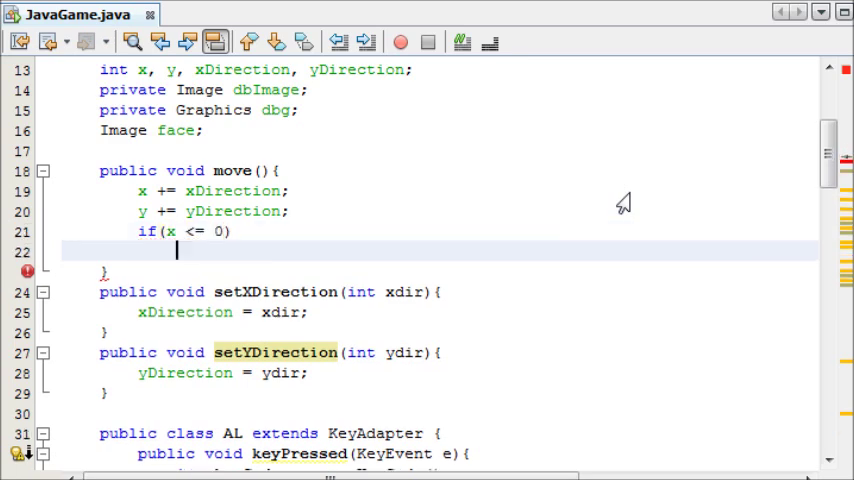
pyautogui.write('x = 0;')
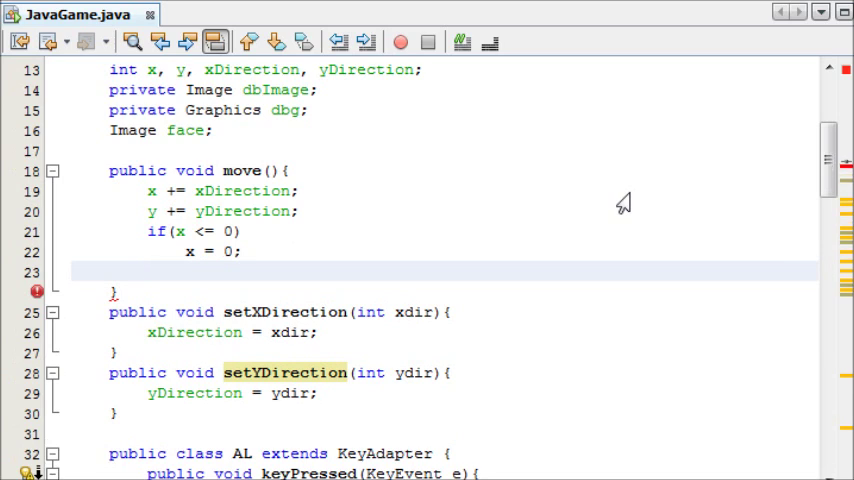
pyautogui.write('if(x >= 200')
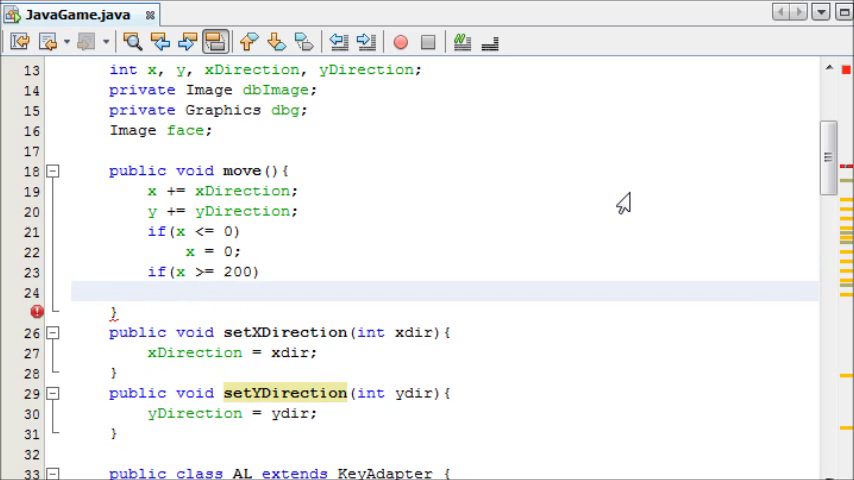
pyautogui.write('x')
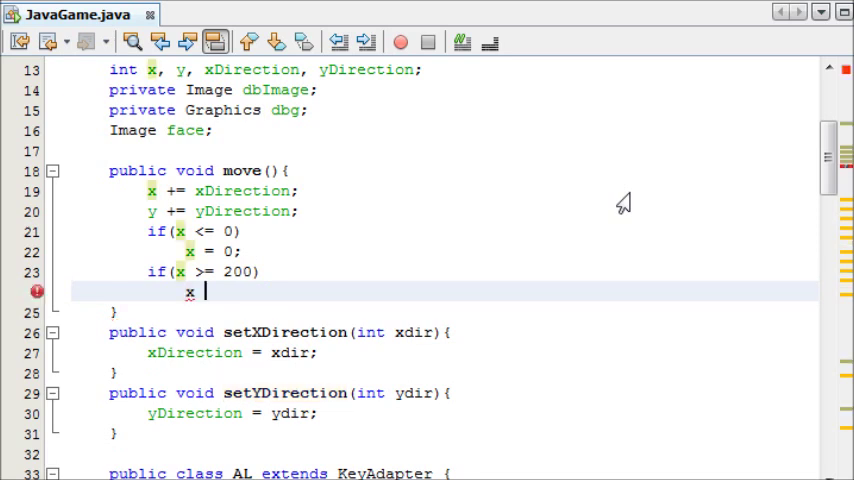
pyautogui.write('= 200;')
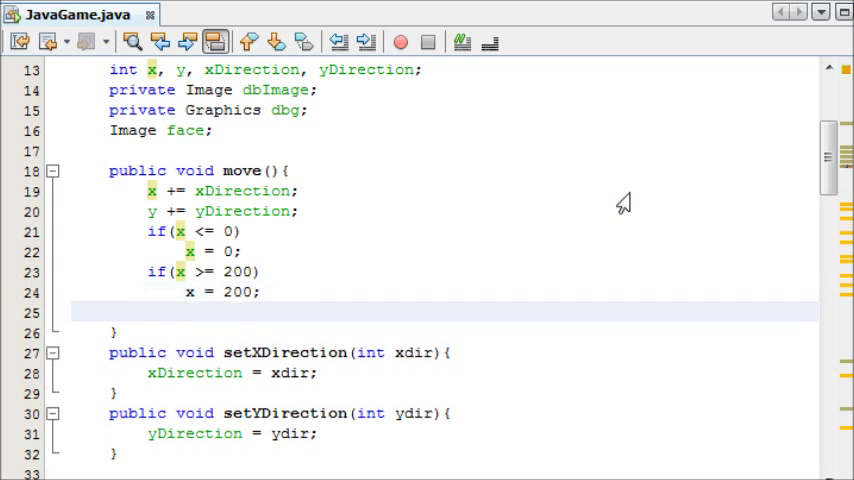
# - Clamp y between 50 and 250 with two more if checks
pyautogui.write('if(y')
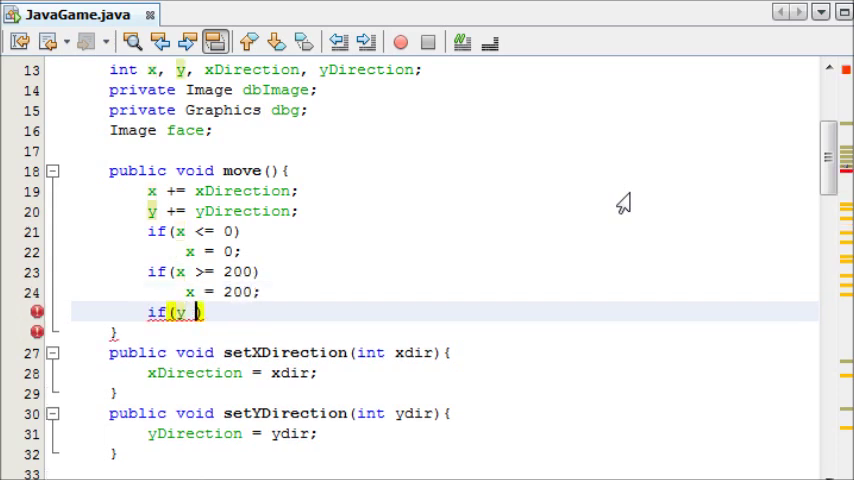
pyautogui.write('<= 0')
pyautogui.write('y = 50;')
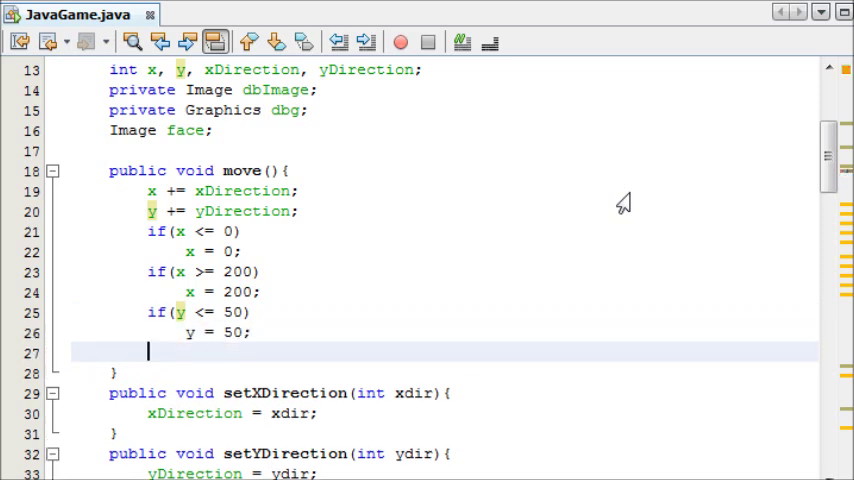
pyautogui.write('if(y >-')
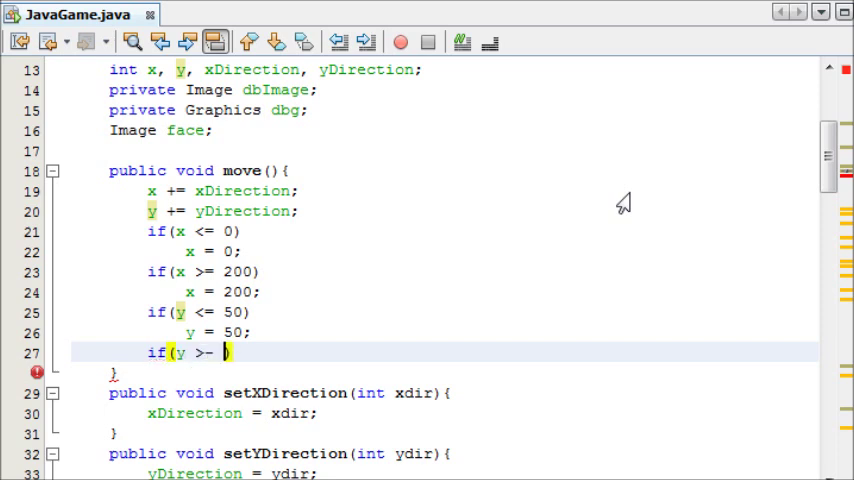
pyautogui.write('=')
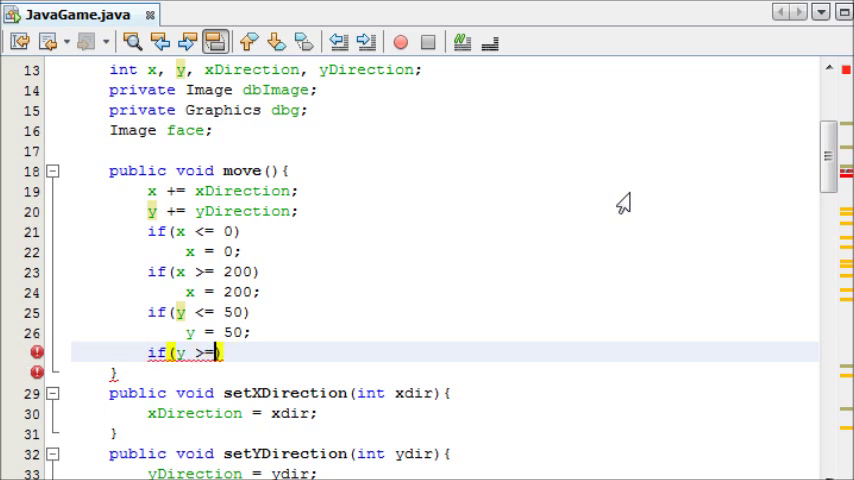
pyautogui.write('250)')
pyautogui.write('y =')
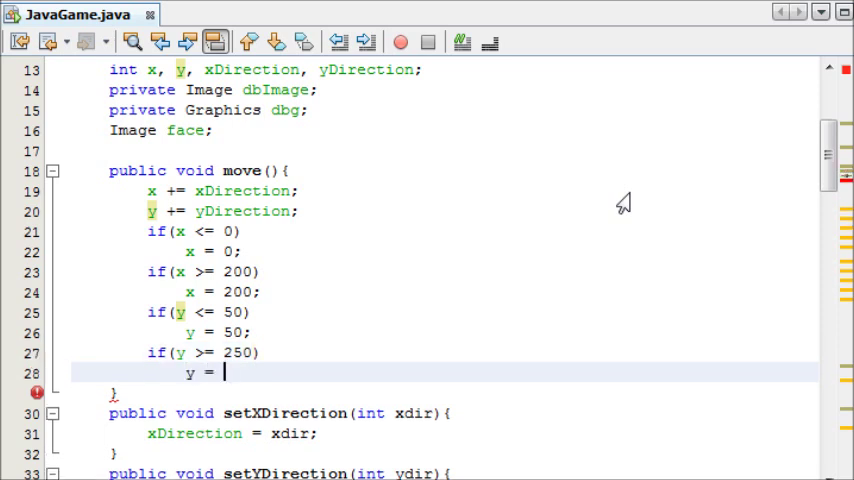
pyautogui.write('250;')
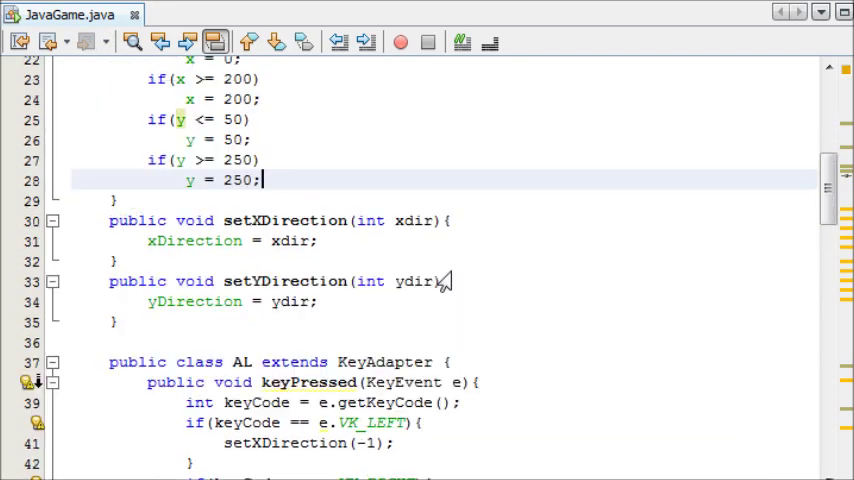
# - Append 'implements Runnable' after 'extends JFrame' in the class declaration
pyautogui.scroll(-3)
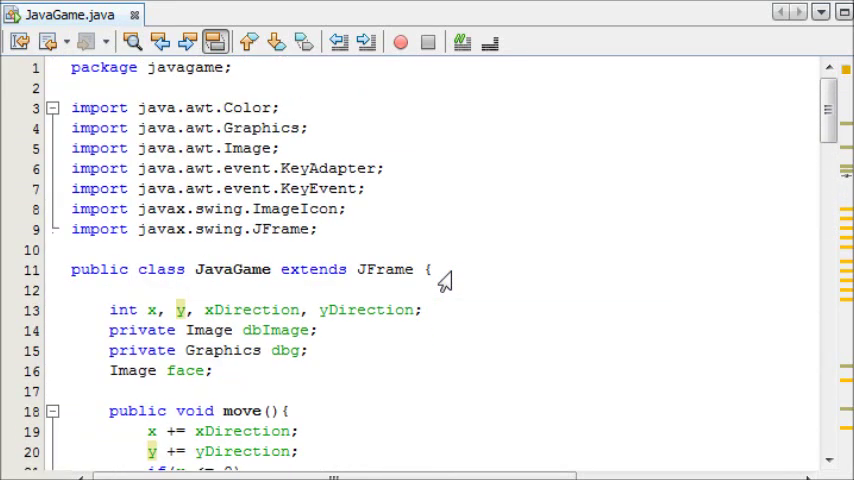
pyautogui.click(412, 268)
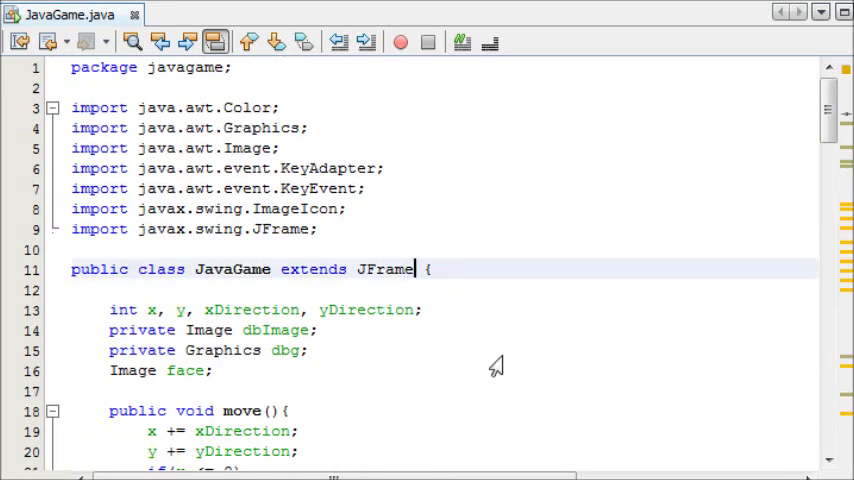
pyautogui.write('implene')
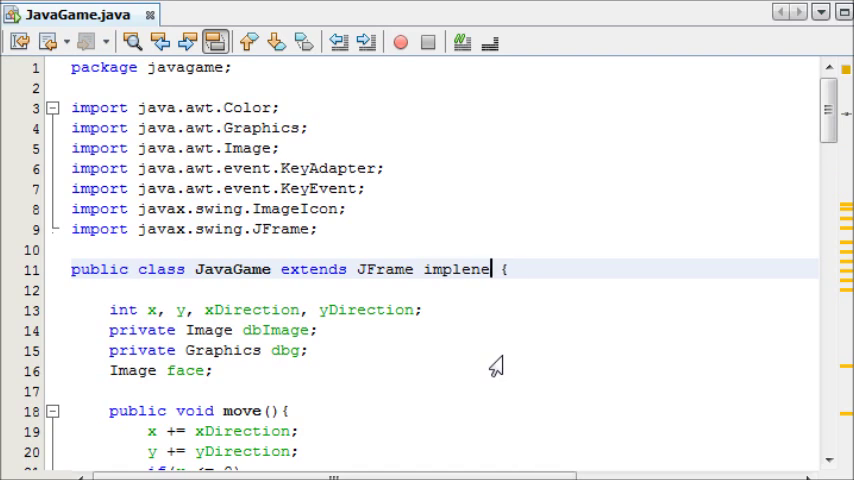
pyautogui.press('BackSpace')
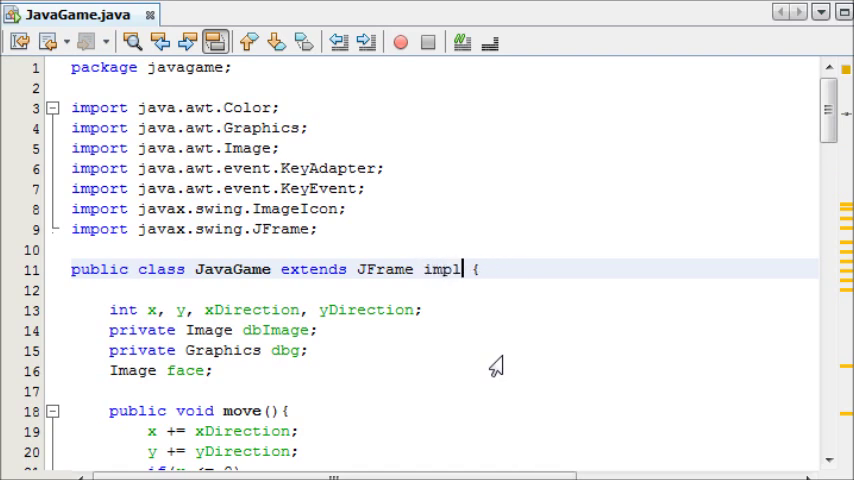
pyautogui.write('ements')
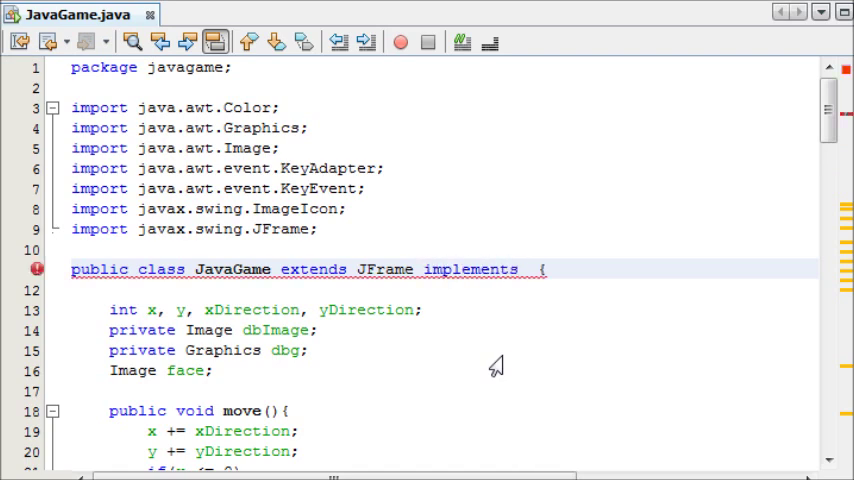
pyautogui.write('Runnable')
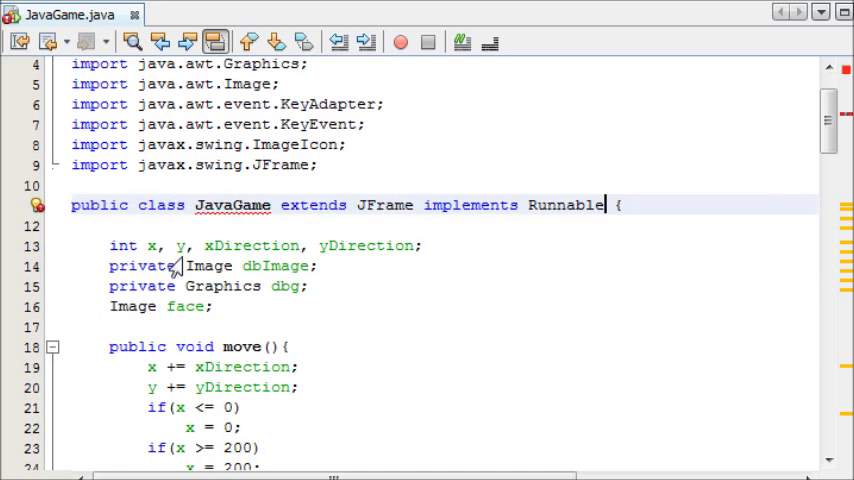
pyautogui.moveTo(316, 300)
pyautogui.write('p')
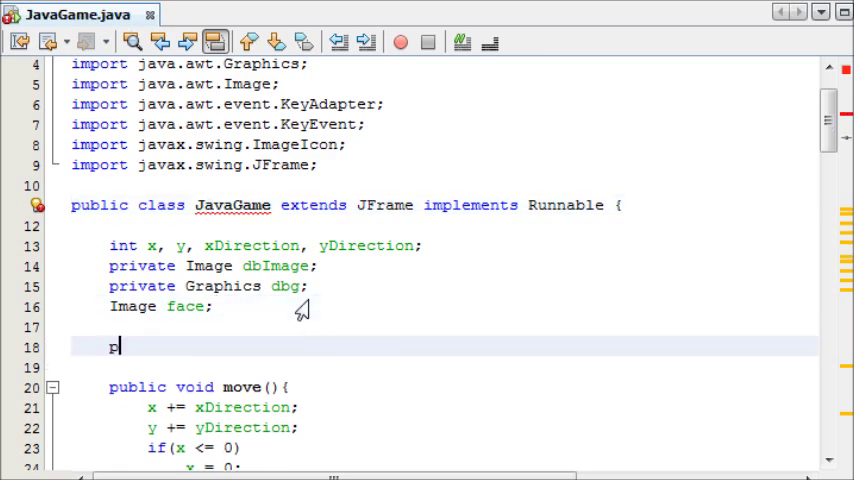
# - Declare public void run() containing a try block and a catch block
pyautogui.write('ublic')
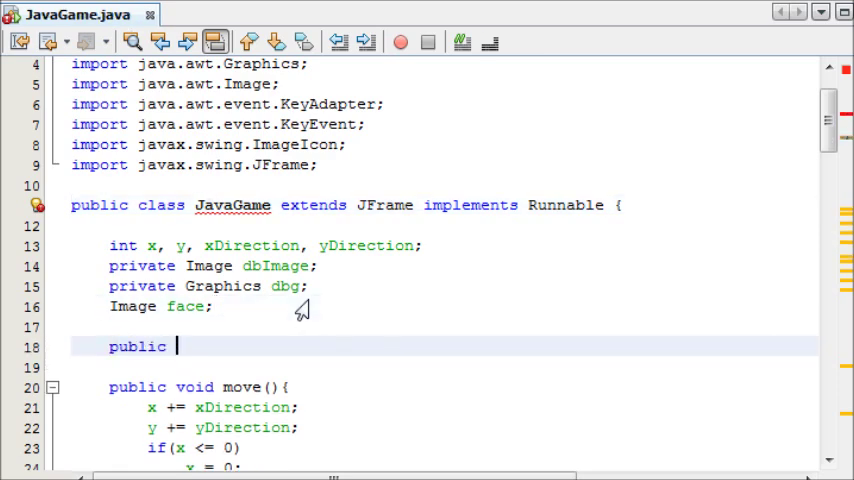
pyautogui.write('void r')
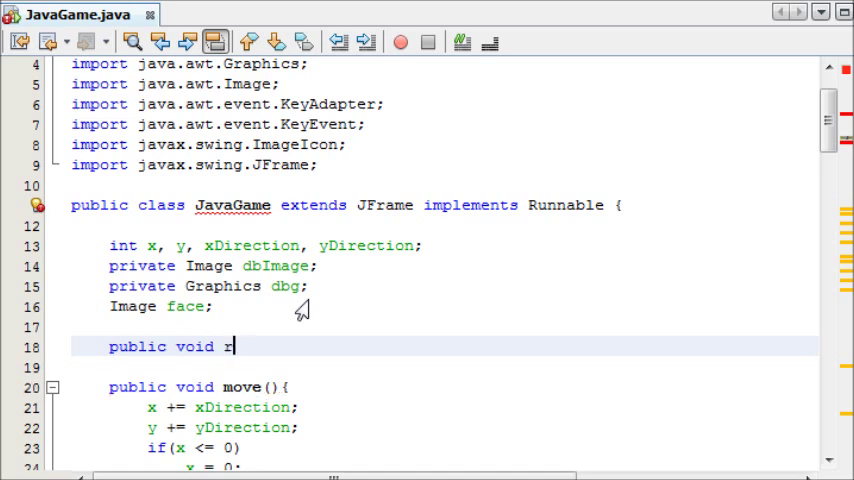
pyautogui.write('un(){')
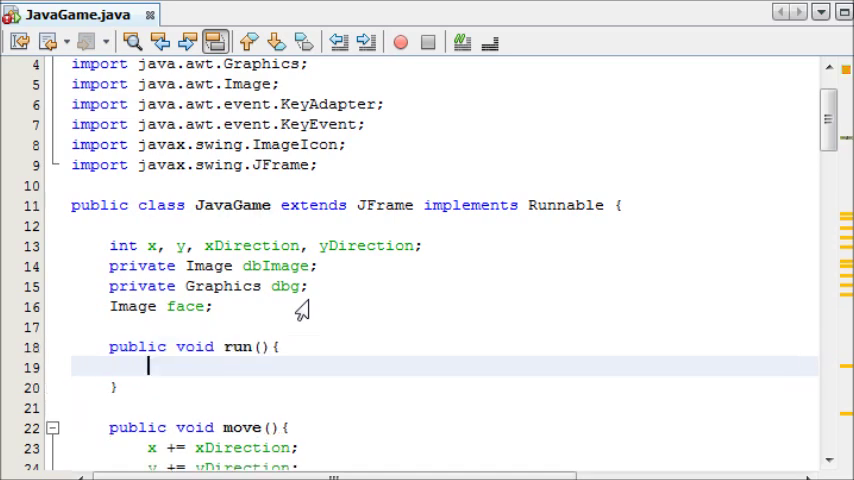
pyautogui.write('try{')
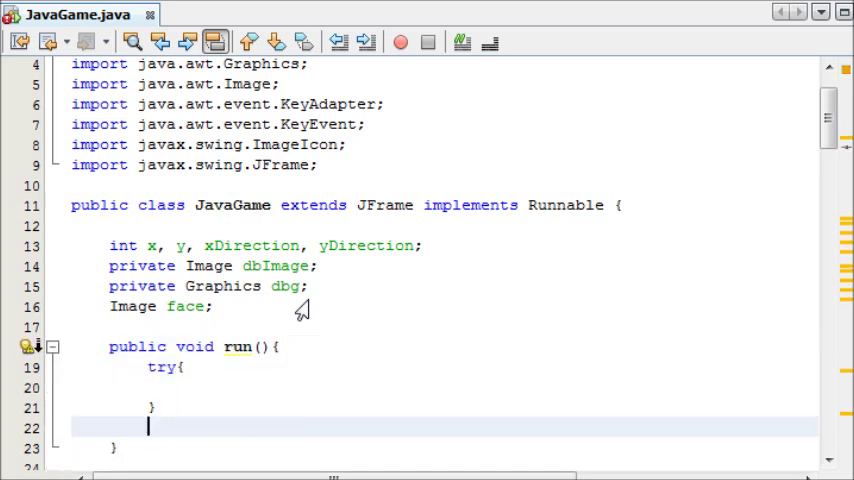
pyautogui.write('catch(){')
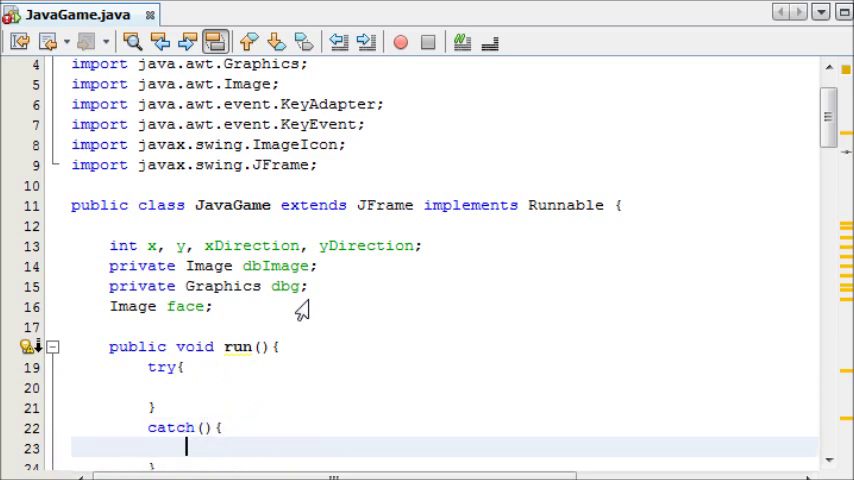
# - Make the catch take Exception e and print "Error", then begin the while loop
pyautogui.scroll(-3)
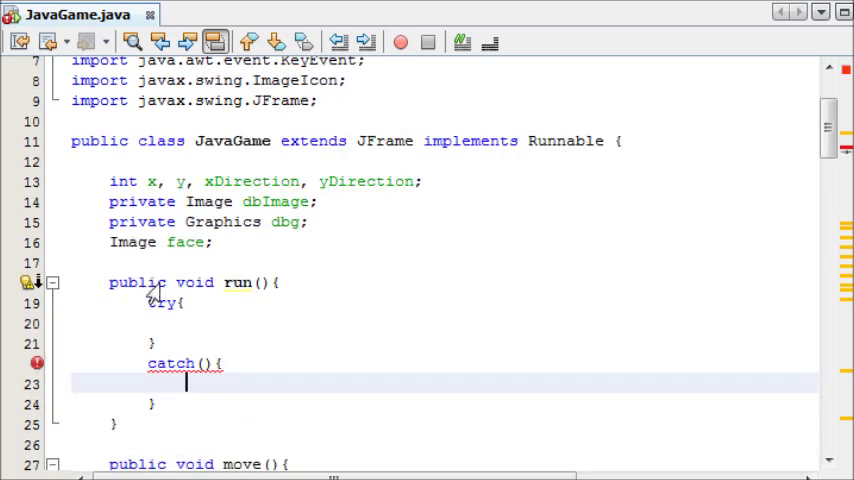
pyautogui.moveTo(190, 316)
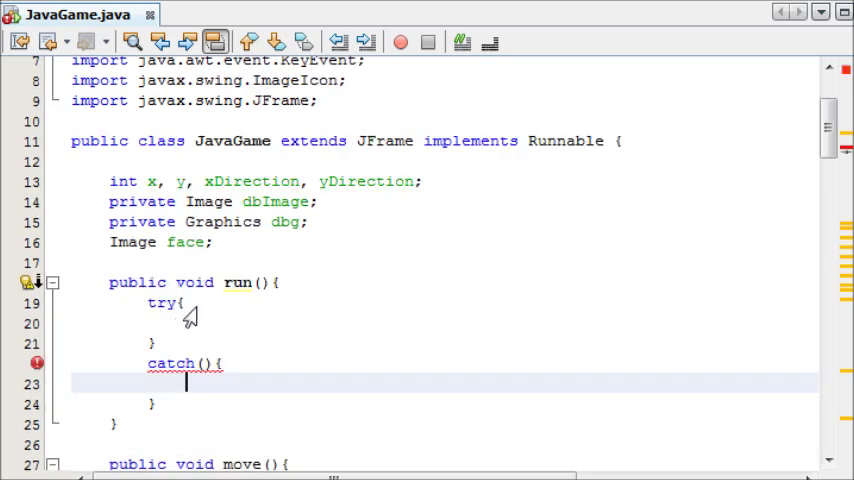
pyautogui.moveTo(296, 390)
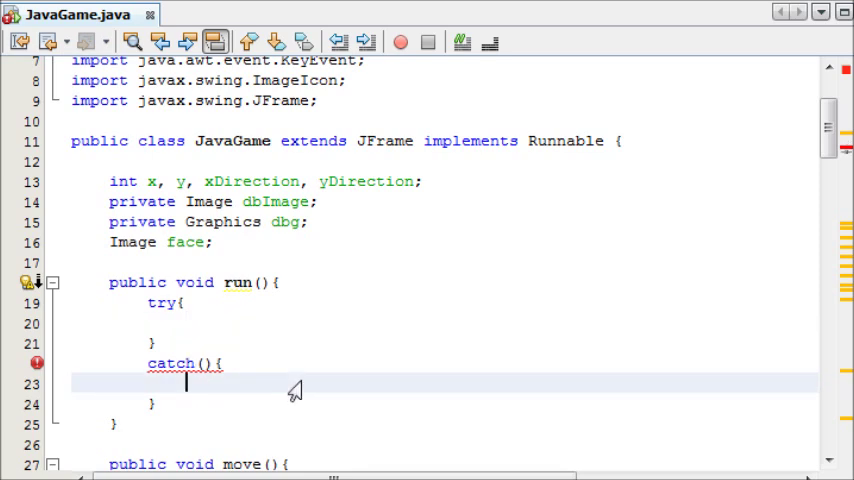
pyautogui.write('System')
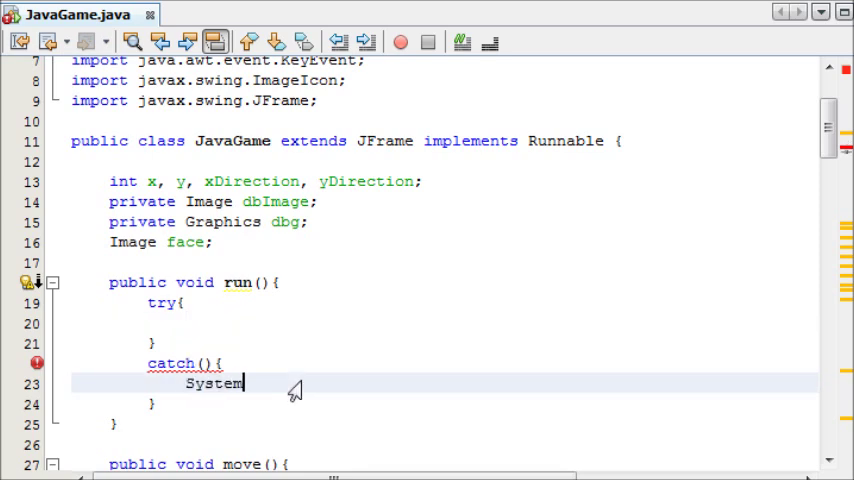
pyautogui.write('.out.println("Error");')
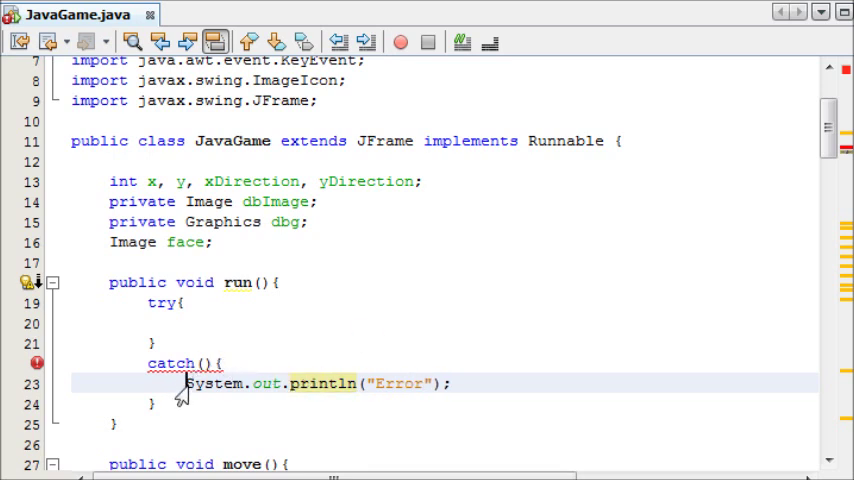
pyautogui.write('Exx')
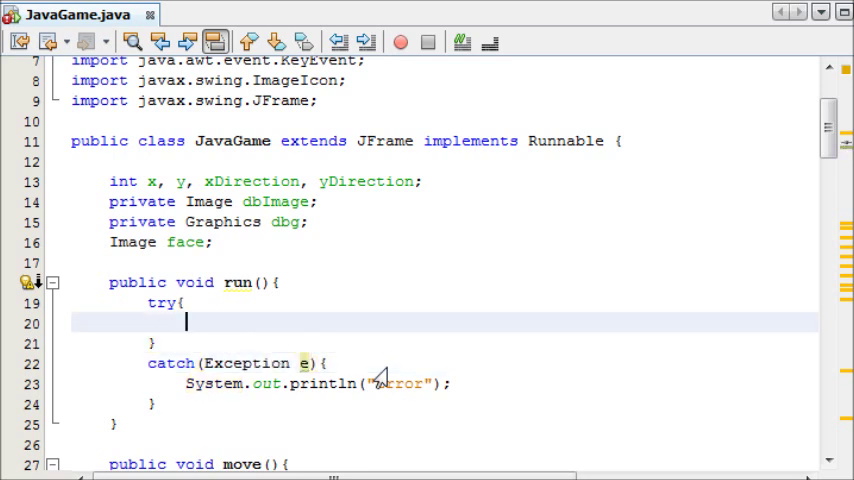
pyautogui.write('wh')
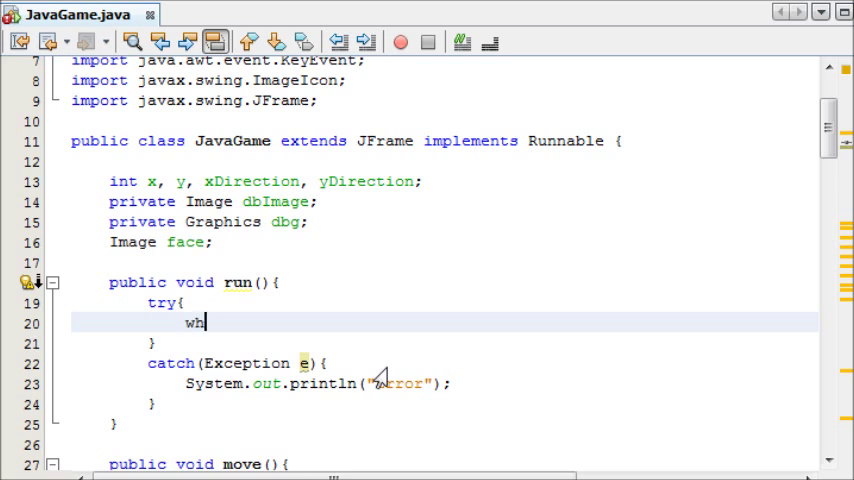
# - Write a while(true) loop in the try block that calls move()
pyautogui.write('ile(true){')
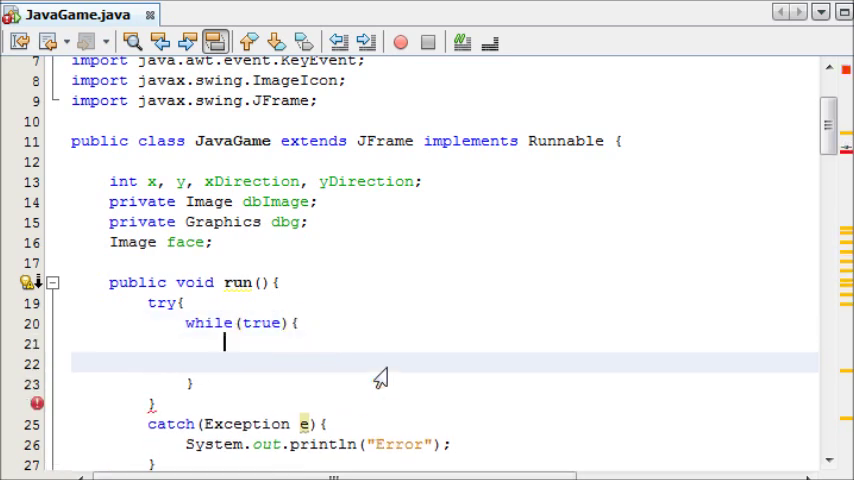
pyautogui.press('Return')
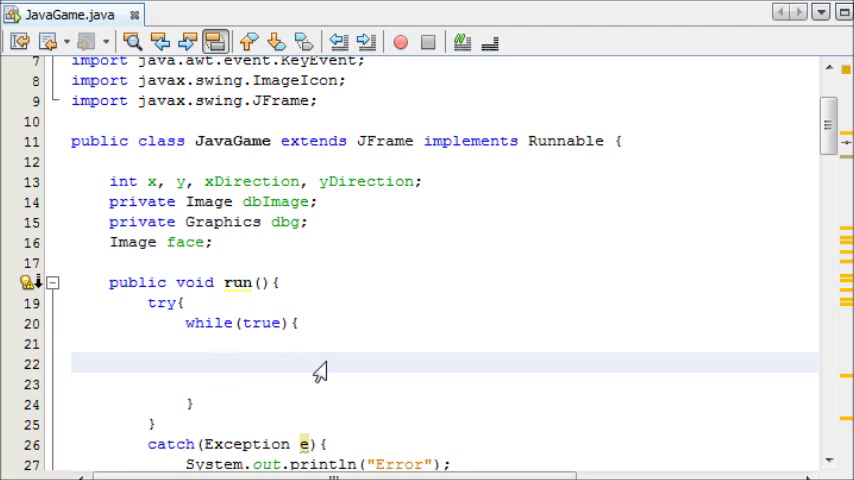
pyautogui.click(224, 362)
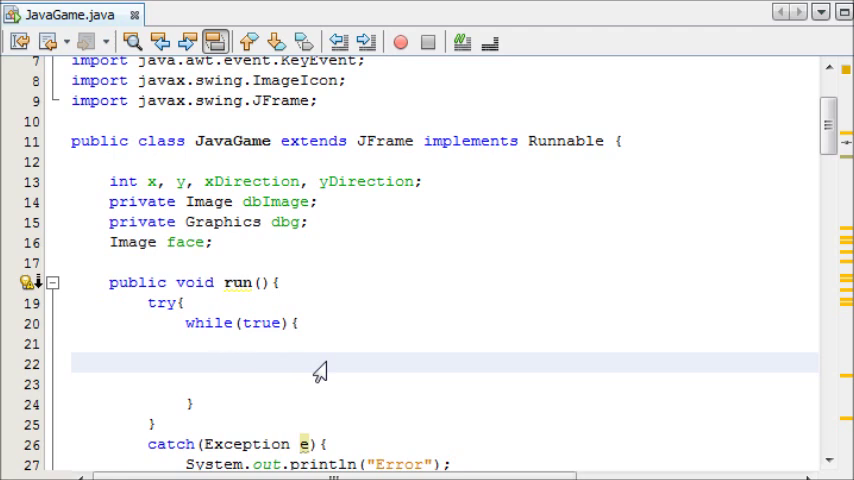
pyautogui.click(224, 362)
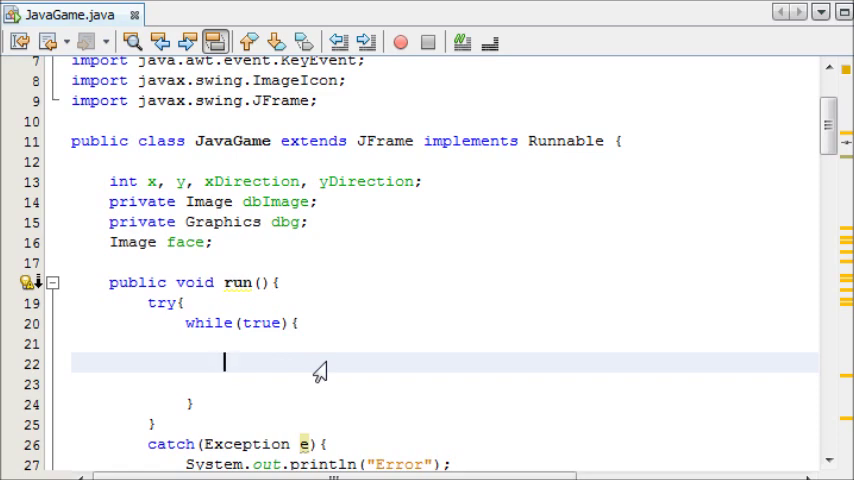
pyautogui.write('mc')
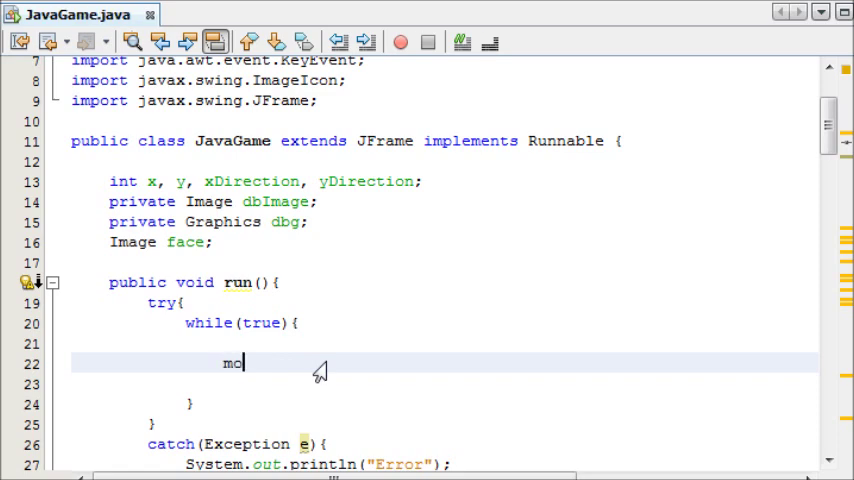
pyautogui.write('ove();')
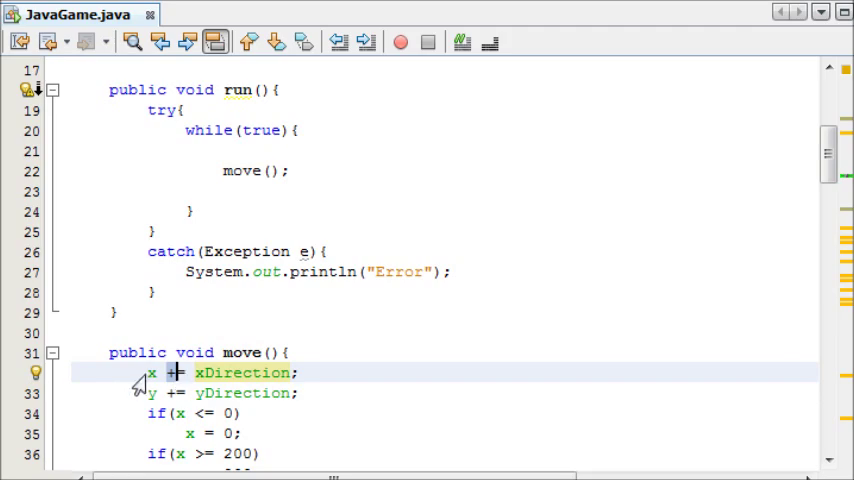
pyautogui.scroll(-3)
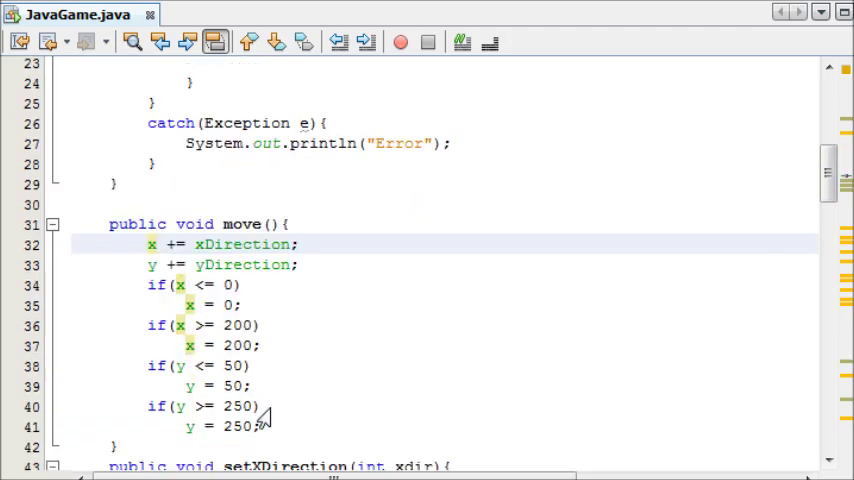
pyautogui.scroll(-3)
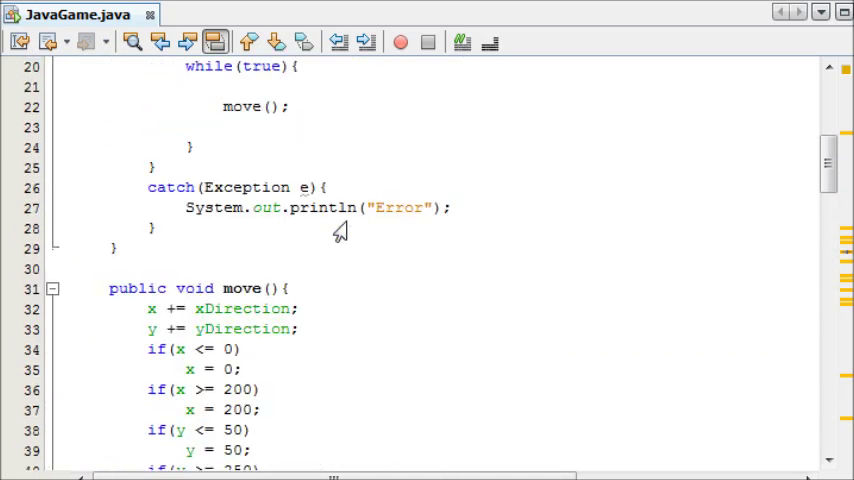
pyautogui.scroll(3)
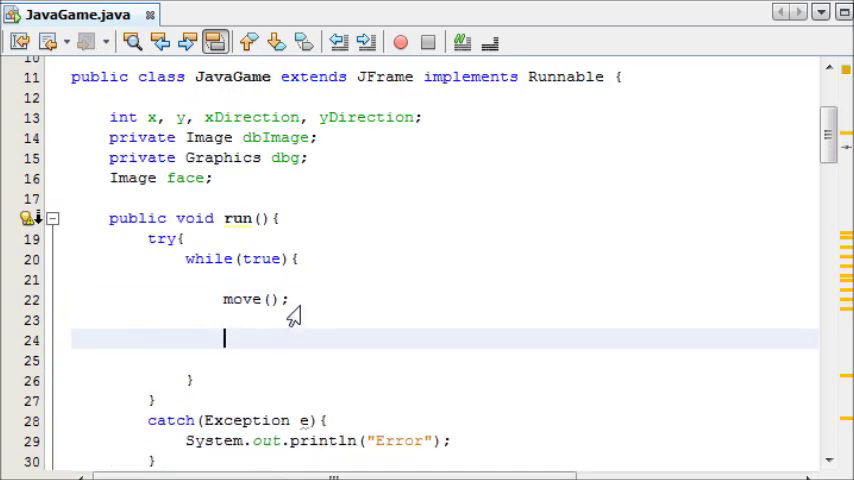
# - Add Thread.sleep(5) below move() inside the loop
pyautogui.write('Thread.')
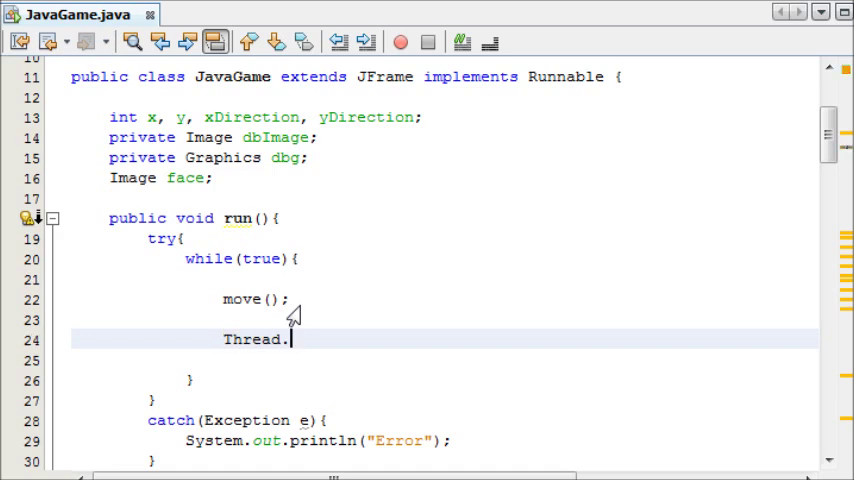
pyautogui.write('sleep();')
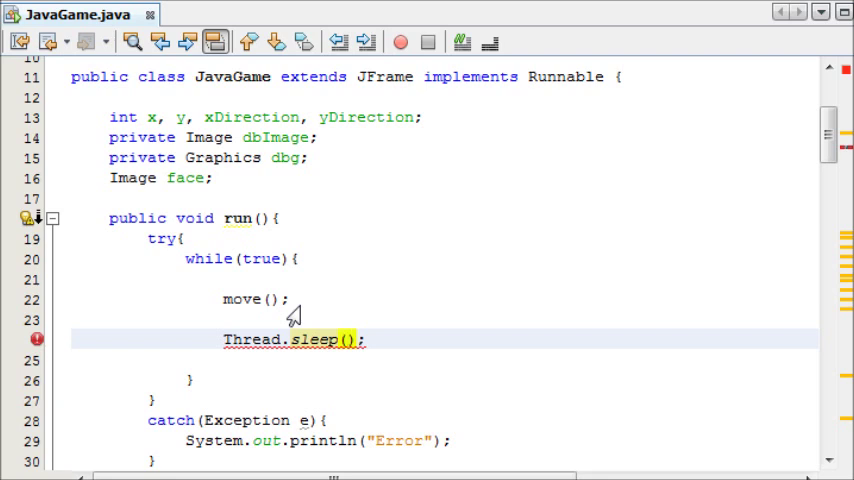
pyautogui.click(346, 340)
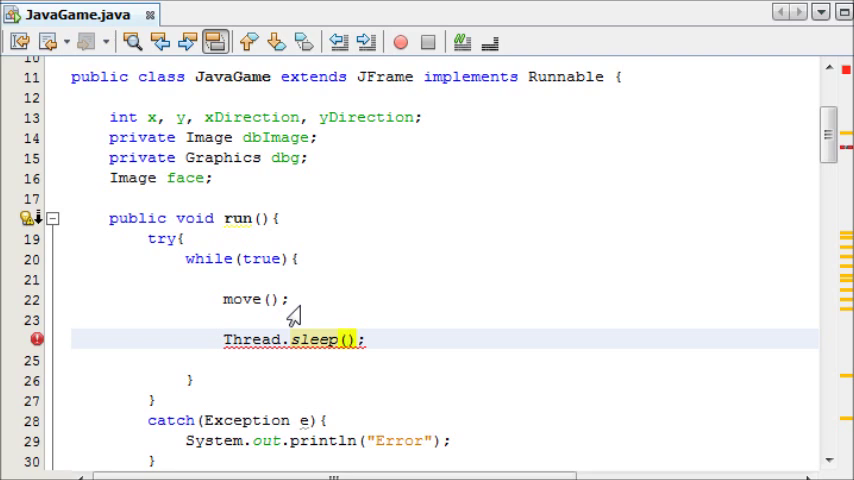
pyautogui.write('5')
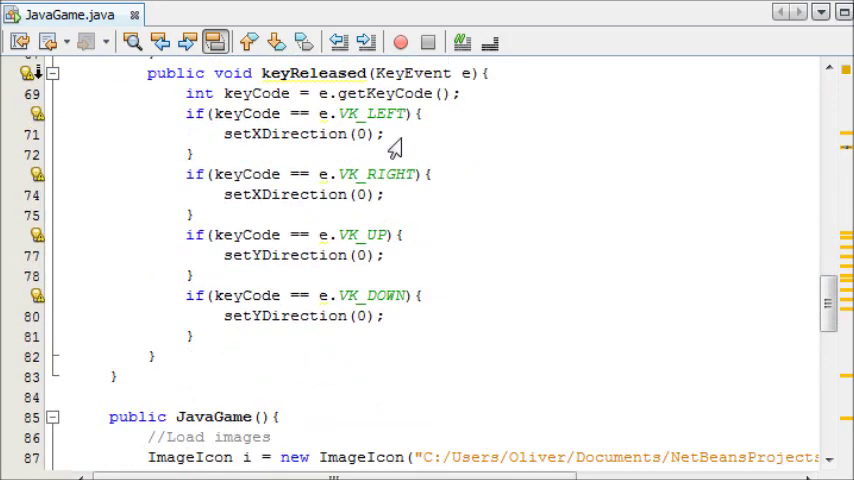
# - Under a //Threads comment in main(), declare Thread t1 = new Thread();
pyautogui.scroll(-3)
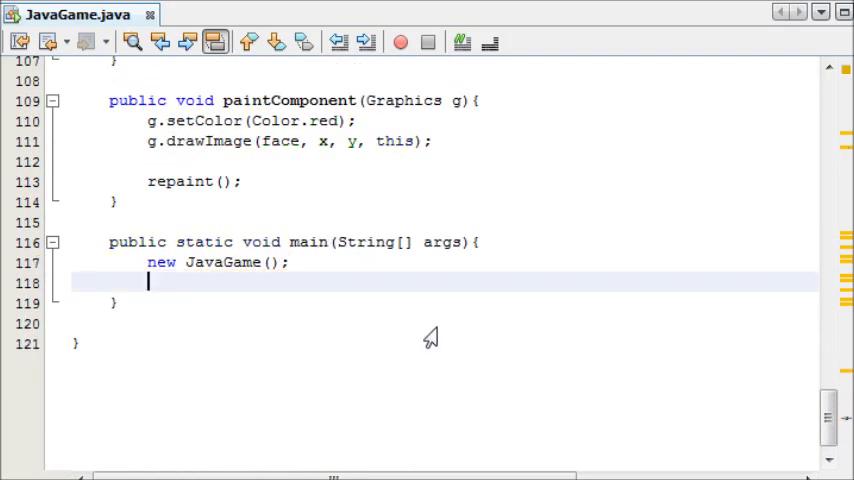
pyautogui.write('//Threads')
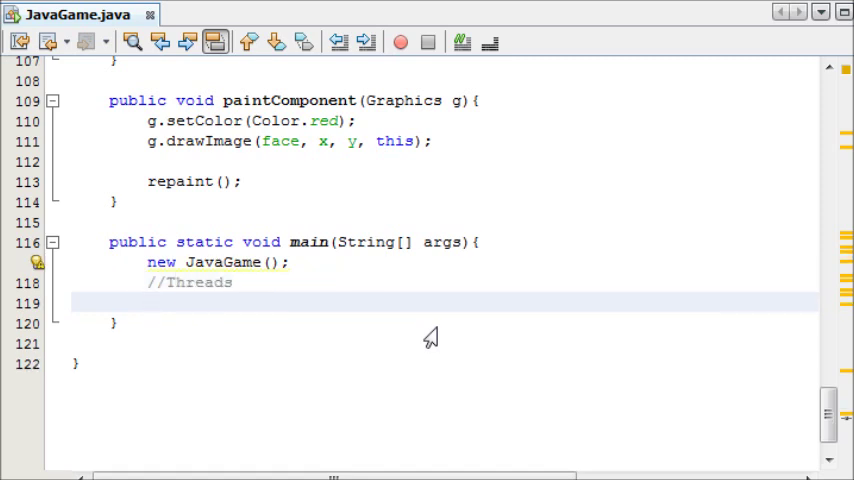
pyautogui.write('Thread')
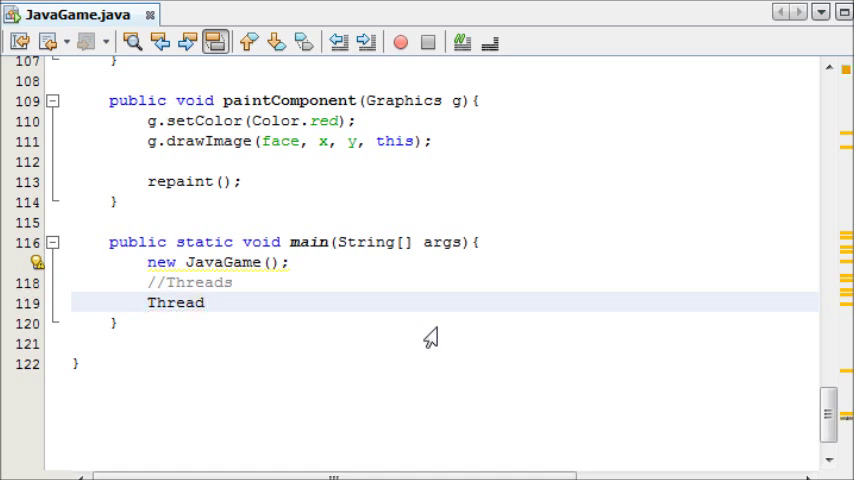
pyautogui.write('t')
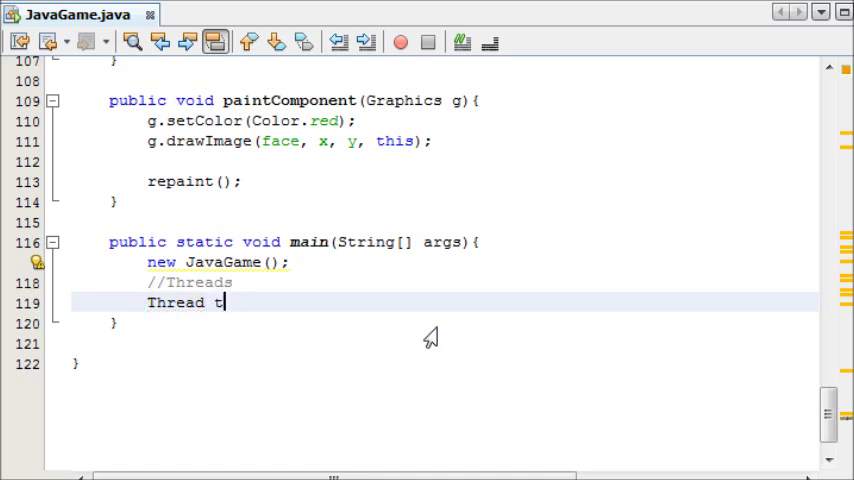
pyautogui.write('1 =')
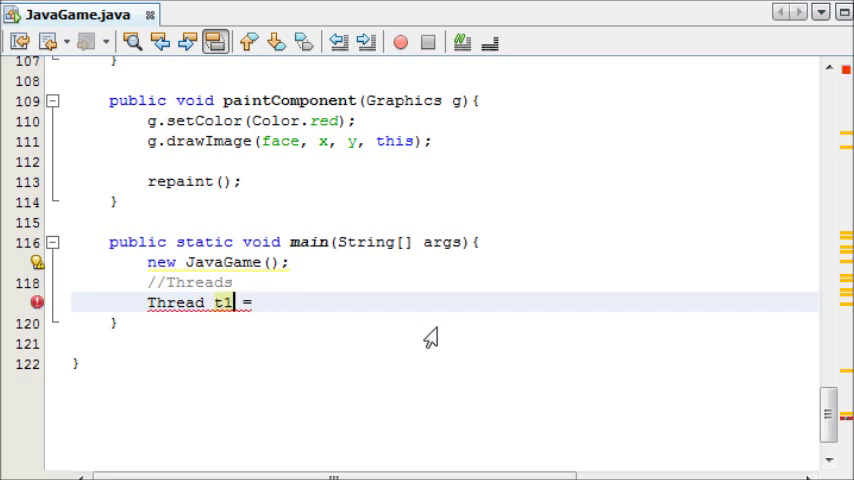
pyautogui.write('new T')
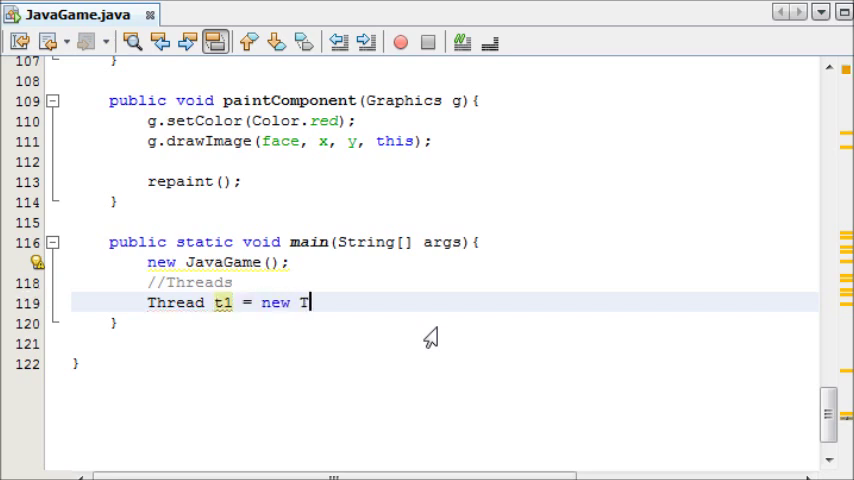
pyautogui.write('hread();')
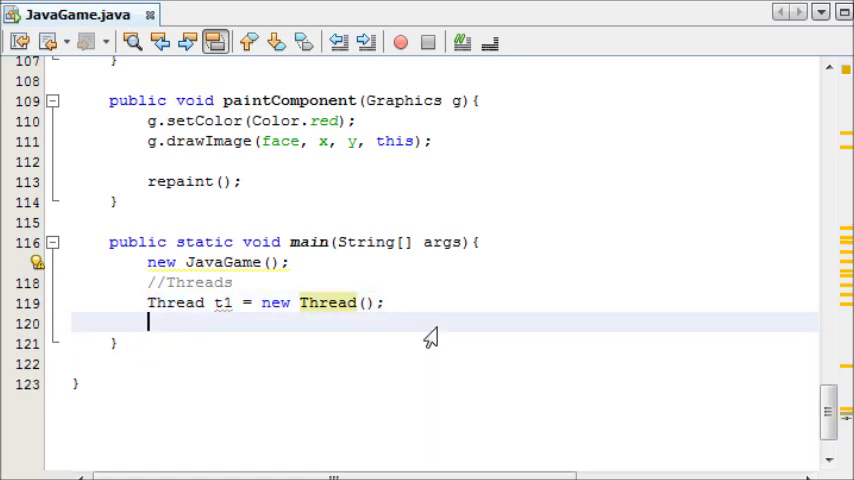
# - Start the thread with t1.start(); on the following line
pyautogui.write('t1.')
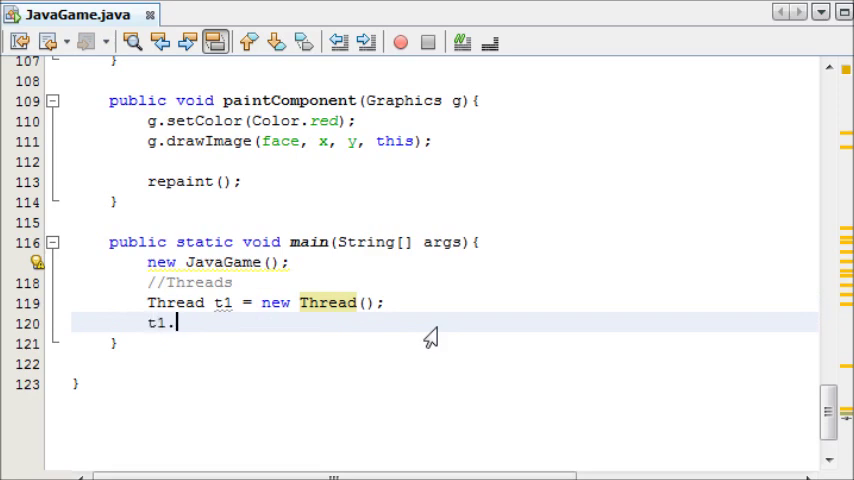
pyautogui.write('start();')
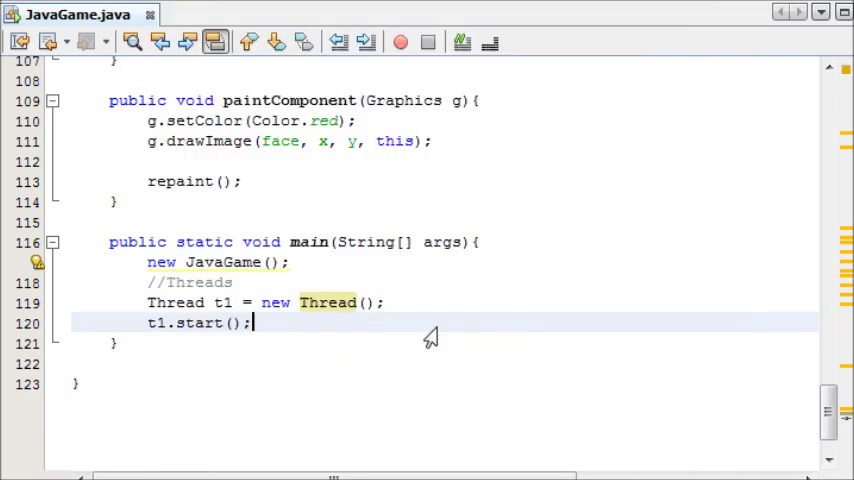
pyautogui.scroll(-3)
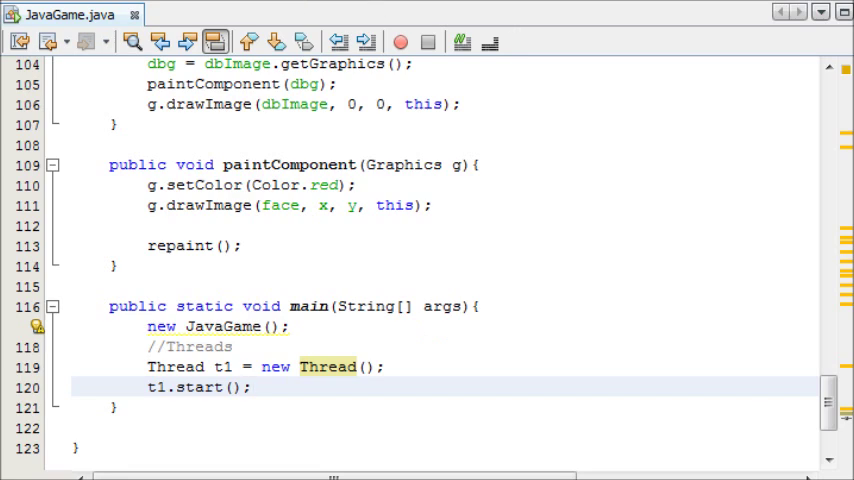
# - Store the new game as JavaGame jg = new JavaGame() and position inside new Thread()
pyautogui.click(406, 40)
pyautogui.write('JavaGame jg = ')
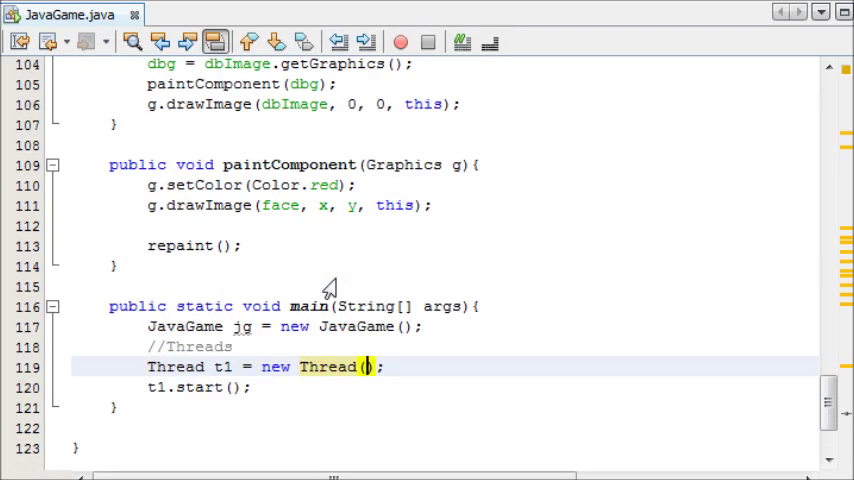
pyautogui.scroll(-3)
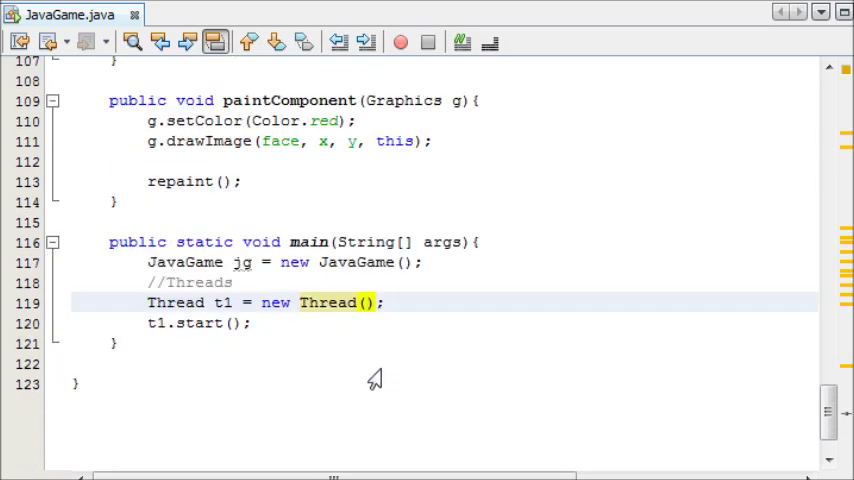
pyautogui.click(276, 262)
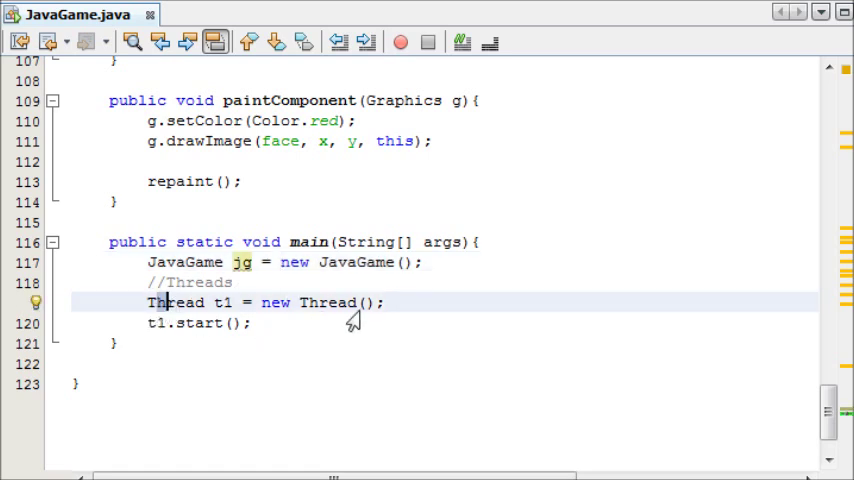
# - Pass jg to new Thread(jg) and run the project so the smiley appears in the Java Game window
pyautogui.write('jg')
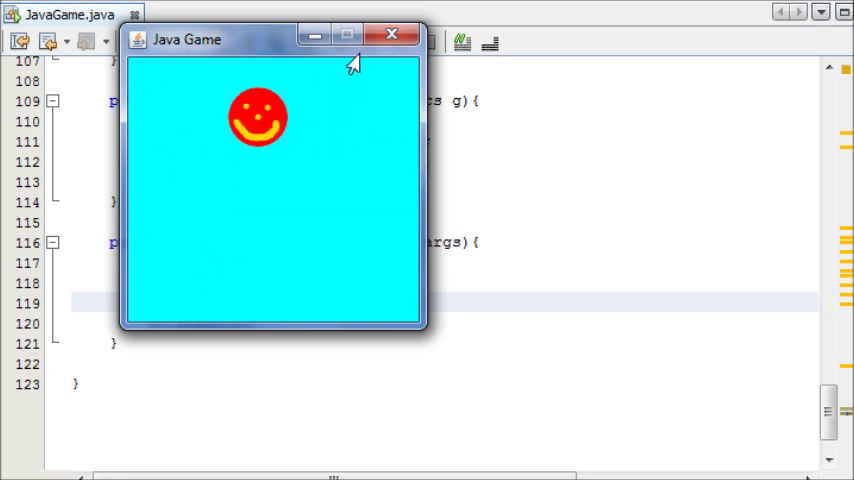
pyautogui.click(392, 32)
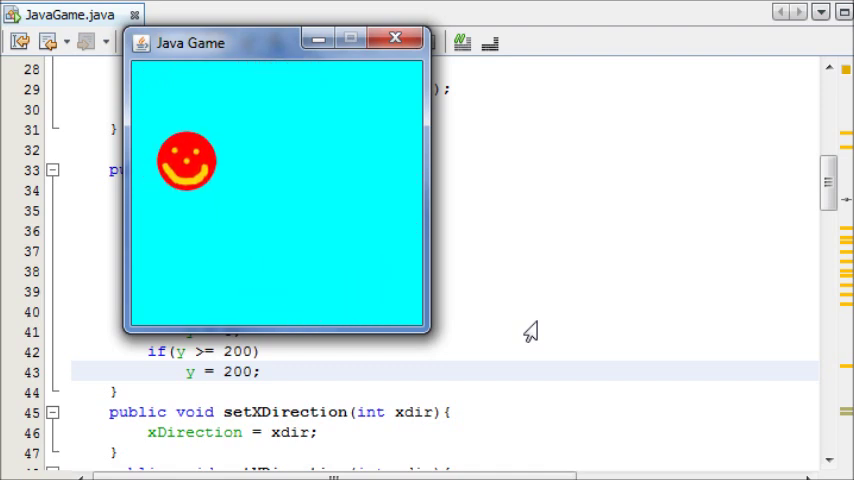
# - Test Thread.sleep(1) in run(), then settle on a 10 millisecond delay
pyautogui.click(396, 38)
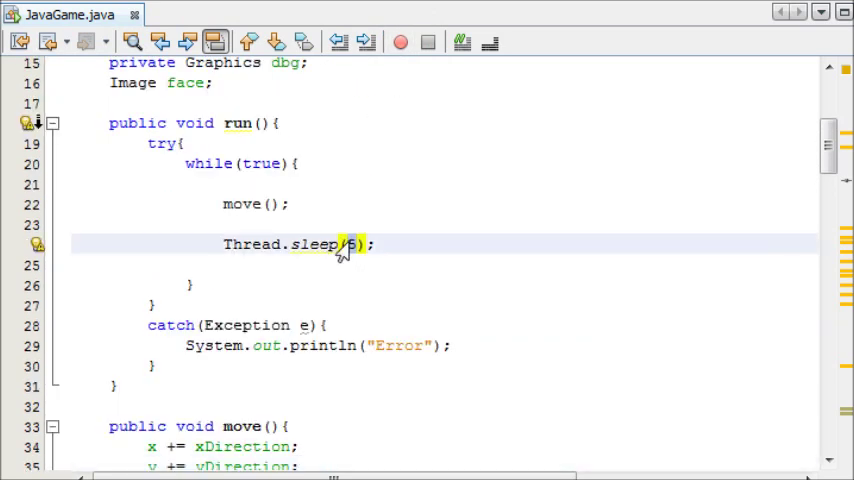
pyautogui.write('1')
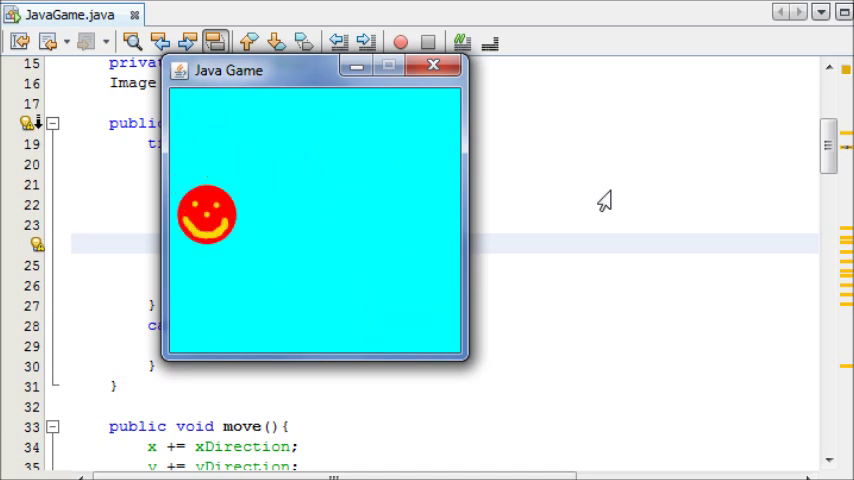
pyautogui.click(432, 64)
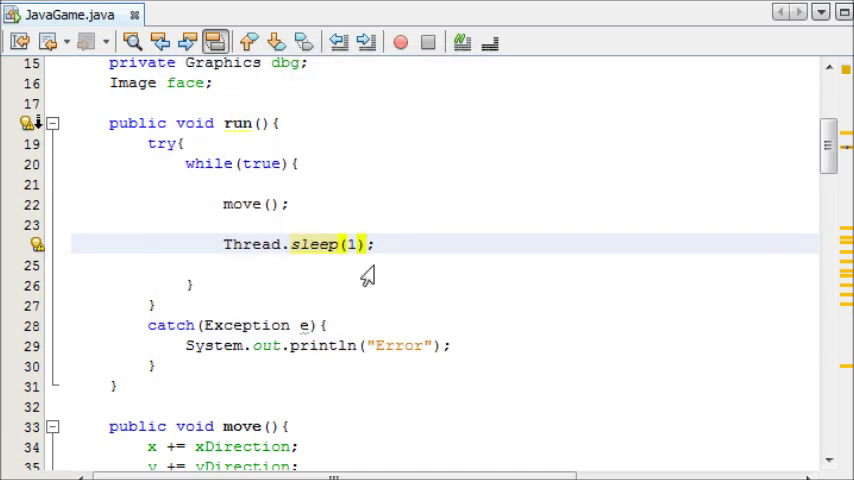
pyautogui.write('0')
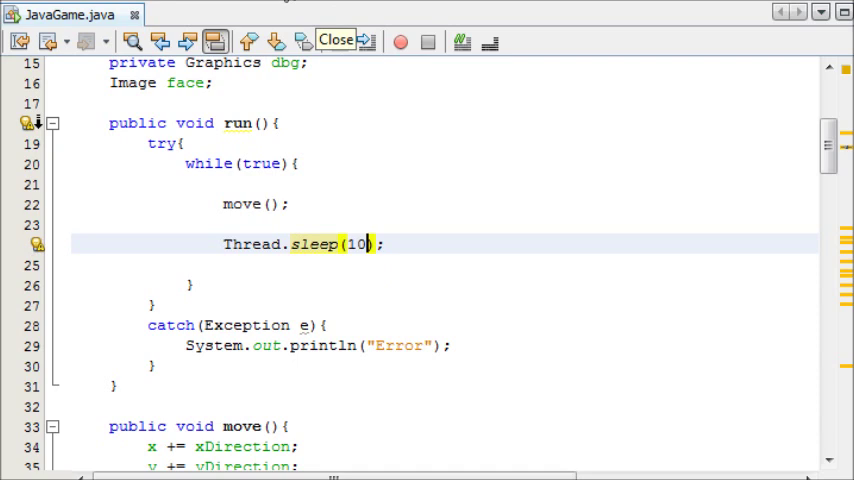